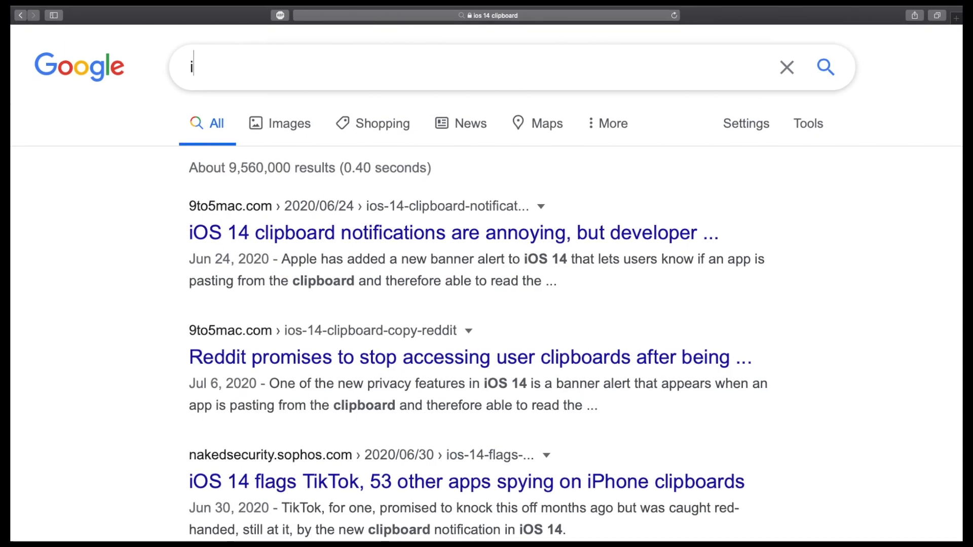
Search Google for 'ios 14 clipboard' in Safari and scroll through the results and People also ask.
{"action": "type", "text": "os 14 clipboard"}
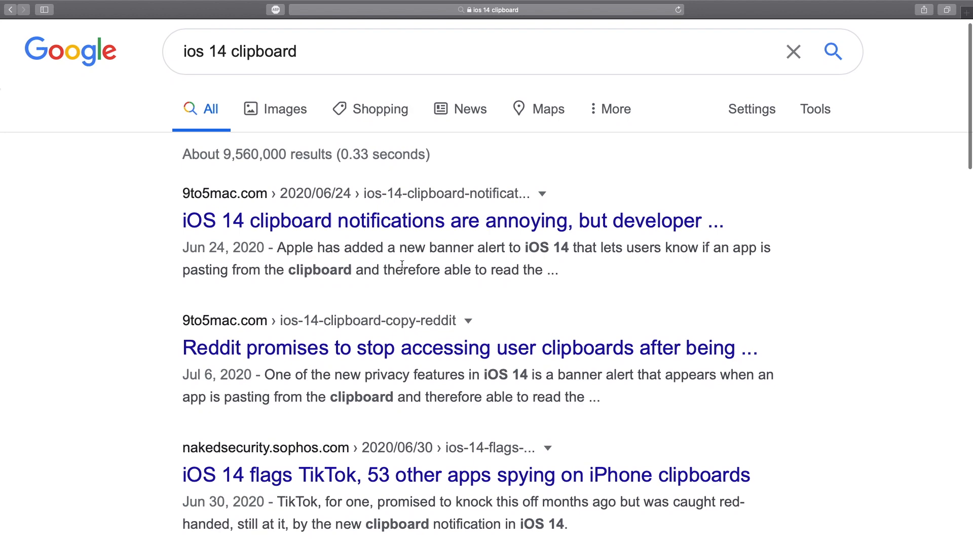
{"action": "scroll", "scroll_direction": "down", "scroll_amount": 3}
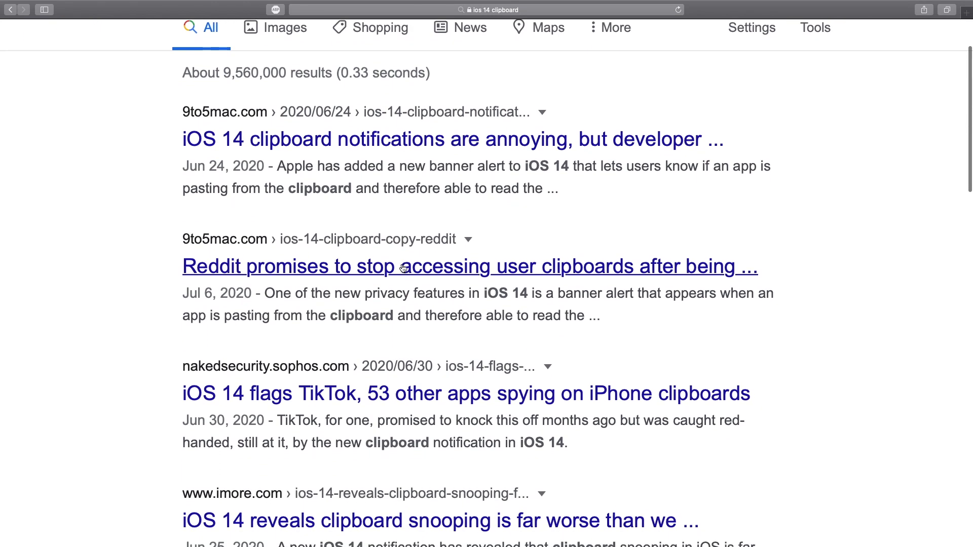
{"action": "scroll", "scroll_direction": "down", "scroll_amount": 3}
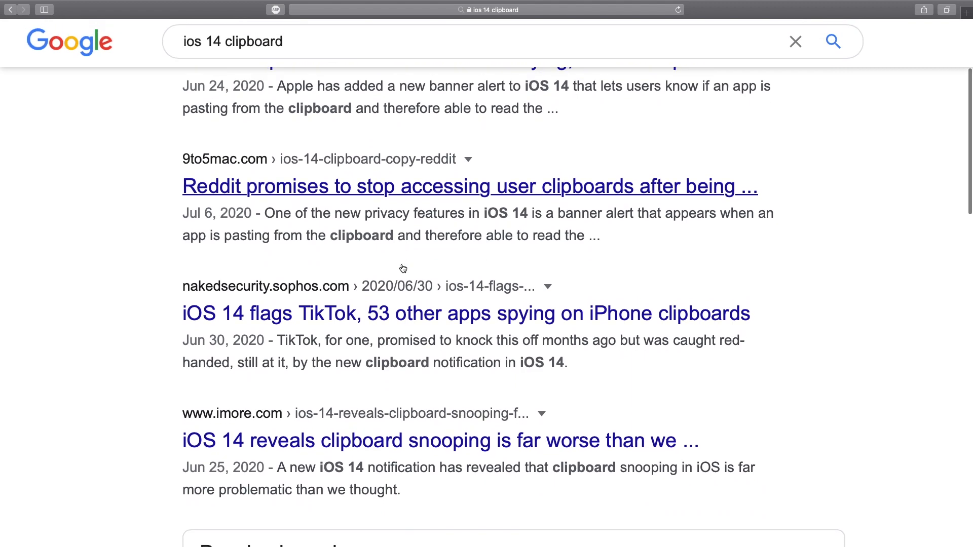
{"action": "scroll", "scroll_direction": "down", "scroll_amount": 3}
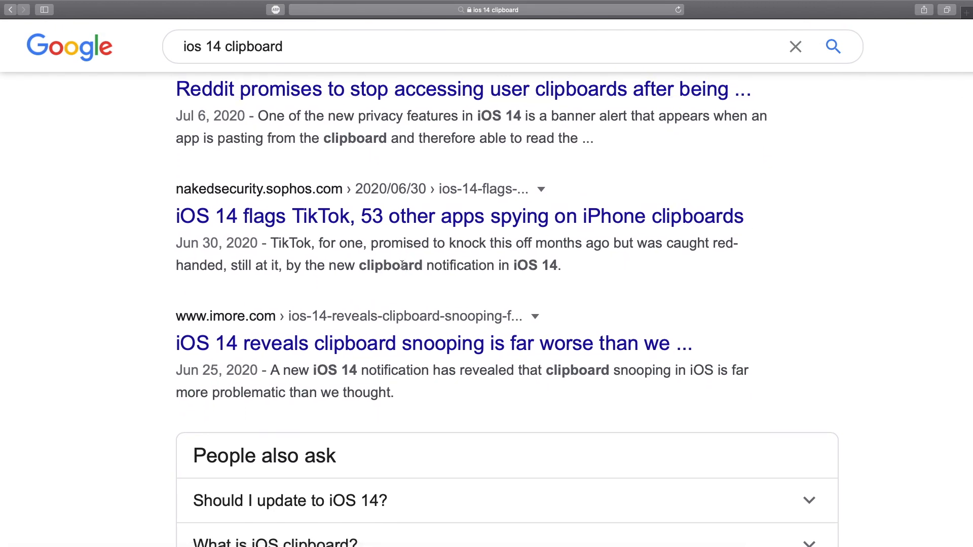
{"action": "scroll", "scroll_direction": "down", "scroll_amount": 3}
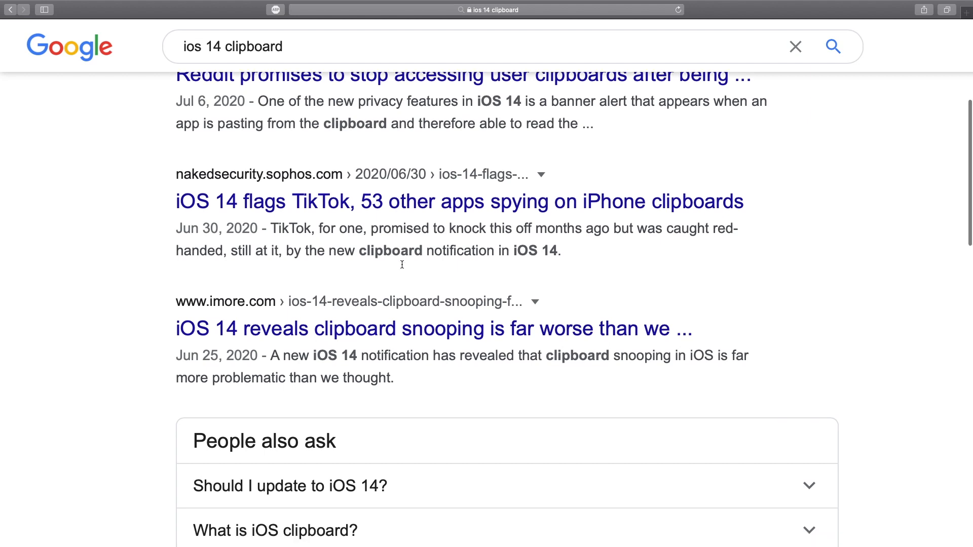
{"action": "scroll", "scroll_direction": "down", "scroll_amount": 3}
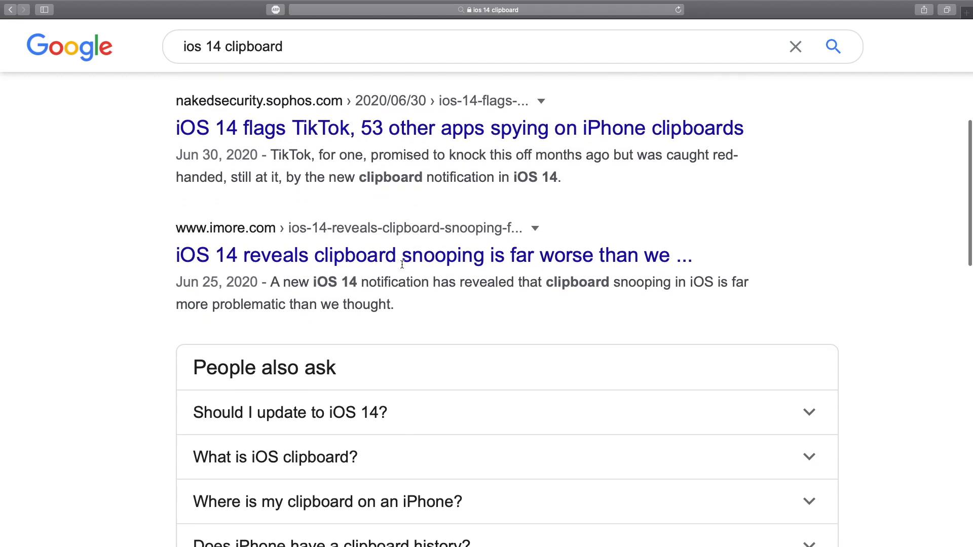
{"action": "scroll", "scroll_direction": "down", "scroll_amount": 3}
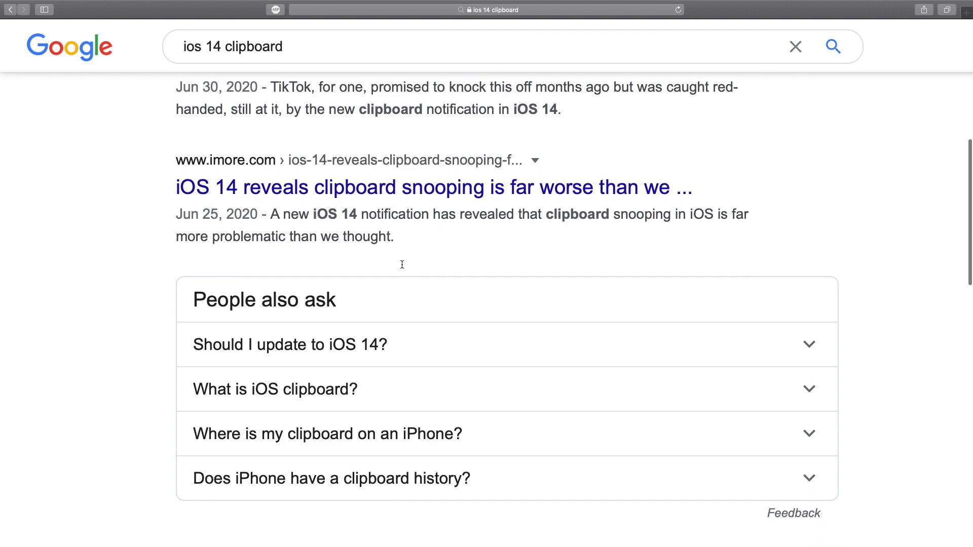
{"action": "scroll", "scroll_direction": "down", "scroll_amount": 3}
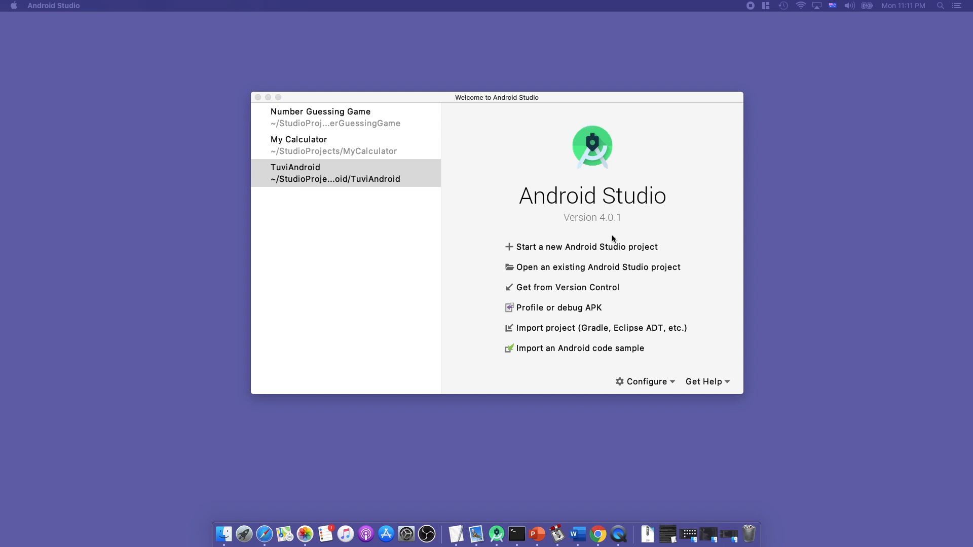
Start a new project from the Empty Activity template named 'My Clipboard' in Kotlin.
{"action": "left_click", "coordinate": [587, 246]}
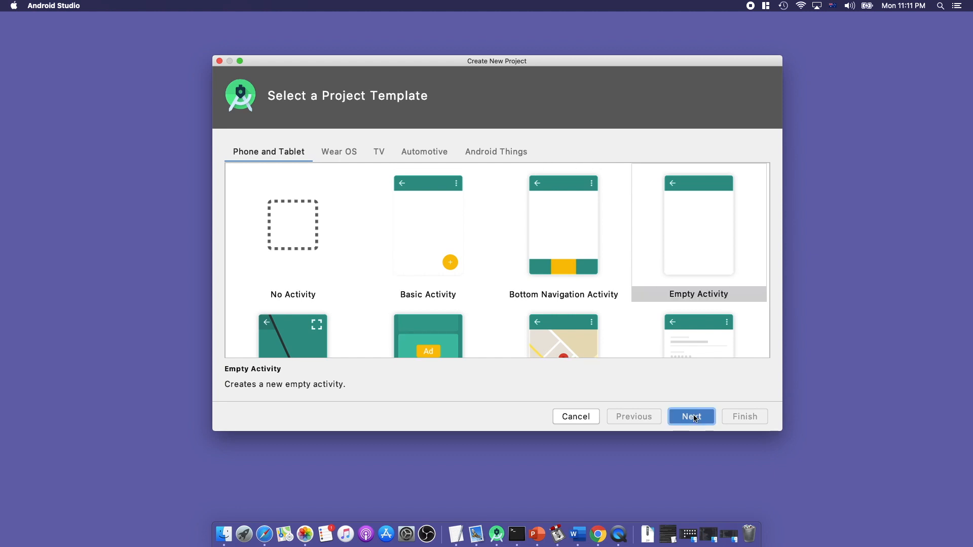
{"action": "left_click", "coordinate": [692, 416]}
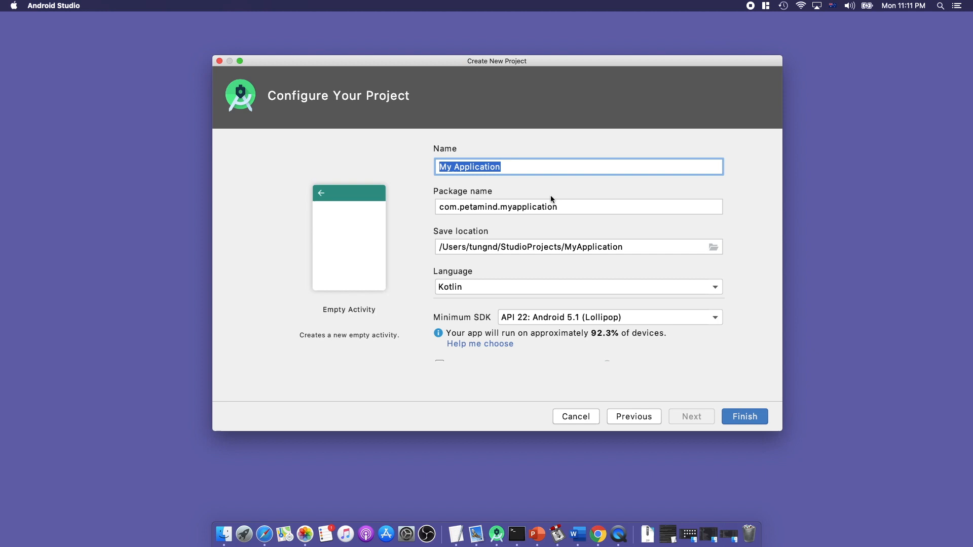
{"action": "type", "text": "My Clipboard"}
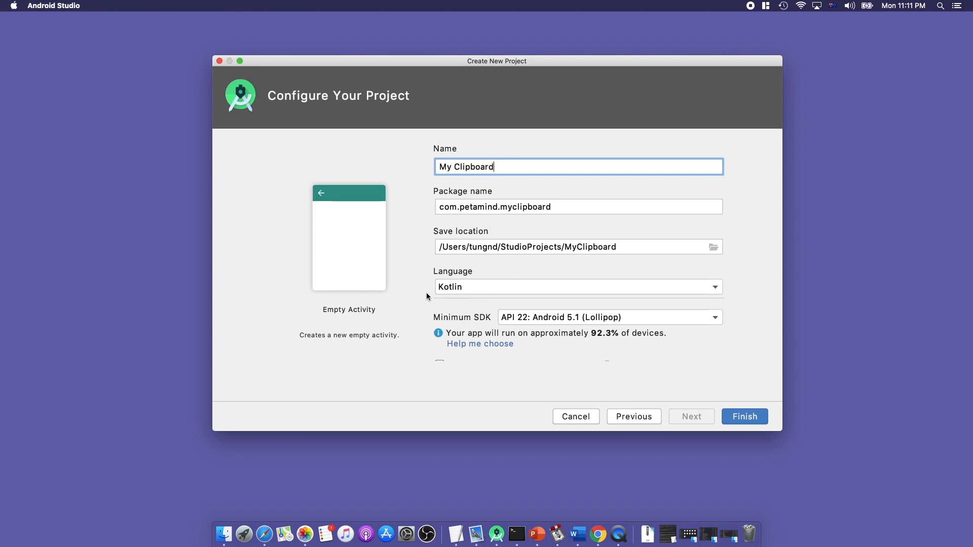
{"action": "mouse_move", "coordinate": [642, 326]}
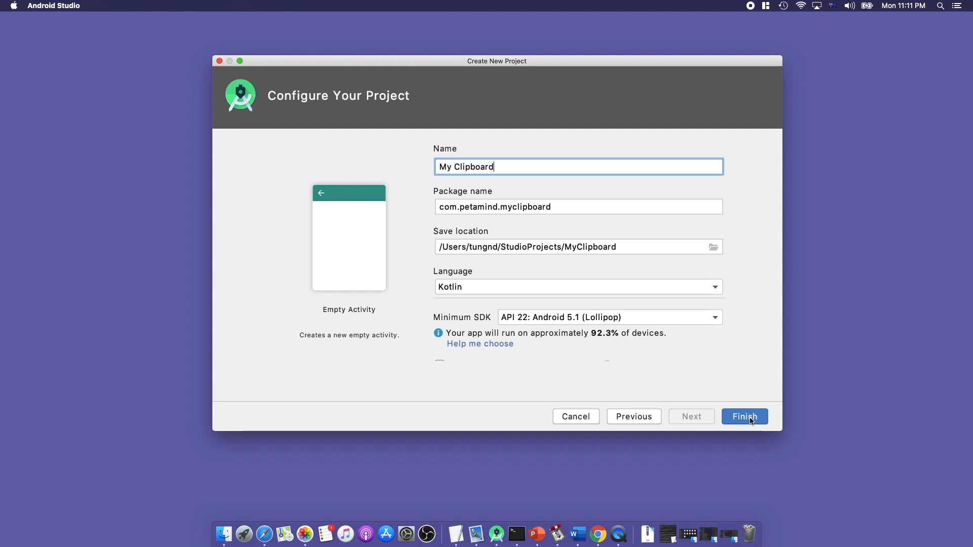
{"action": "left_click", "coordinate": [743, 417]}
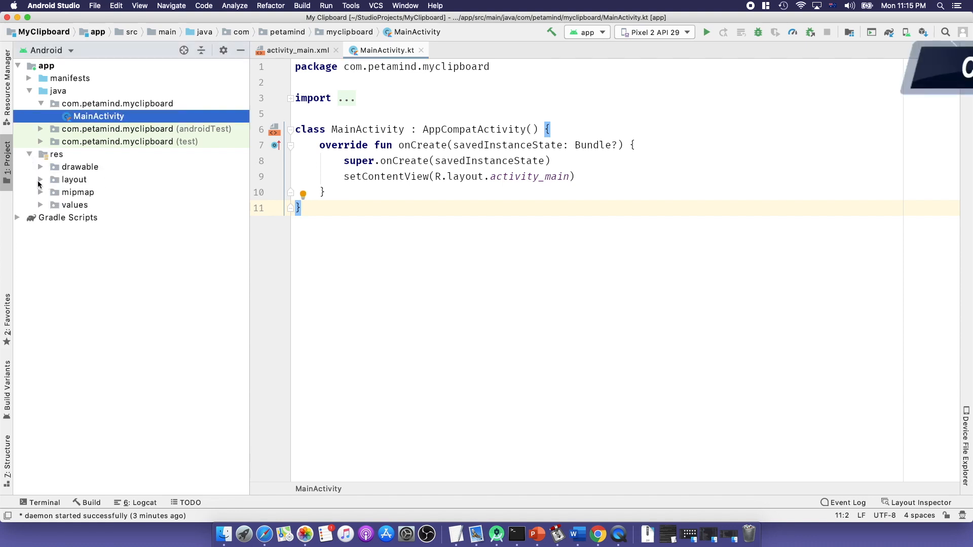
Expand res > layout and open activity_main.xml.
{"action": "left_click", "coordinate": [56, 154]}
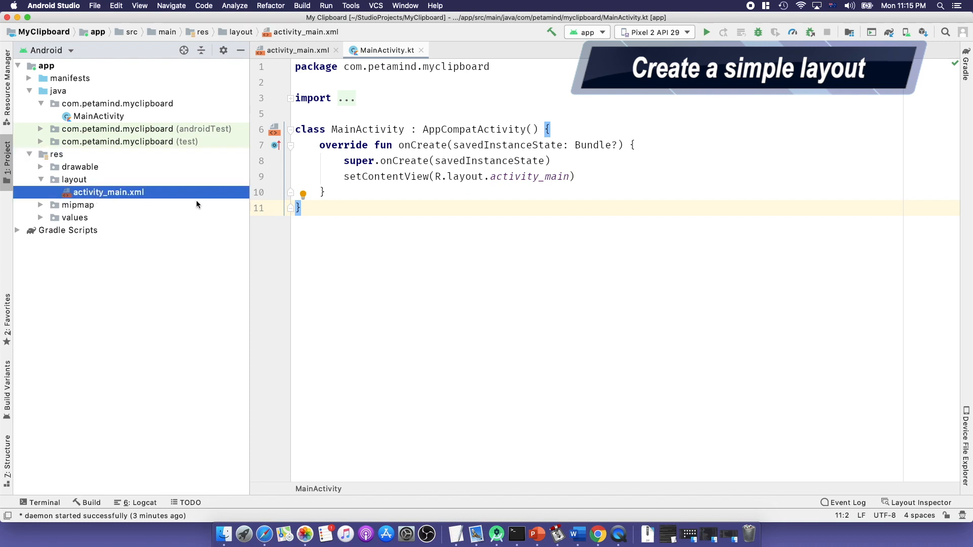
{"action": "left_click", "coordinate": [296, 50]}
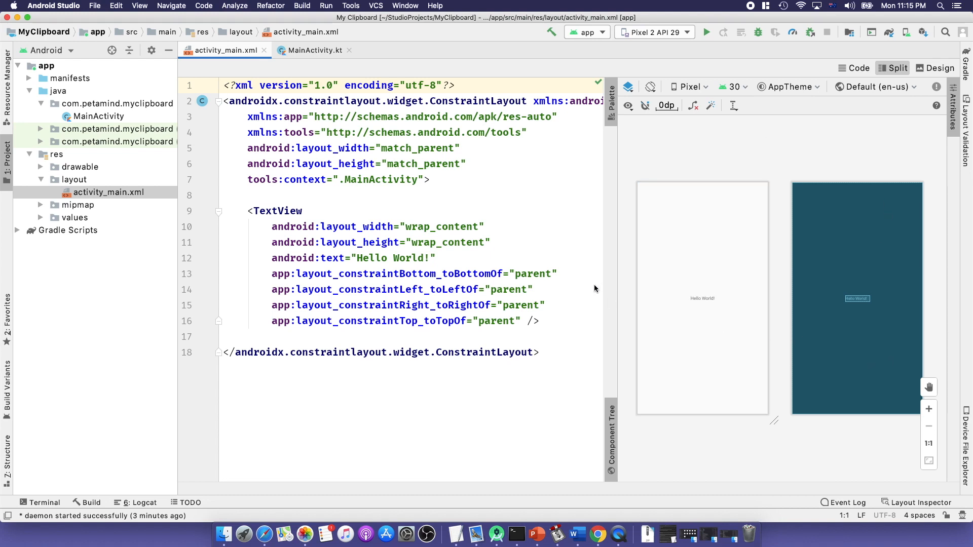
{"action": "mouse_move", "coordinate": [595, 290]}
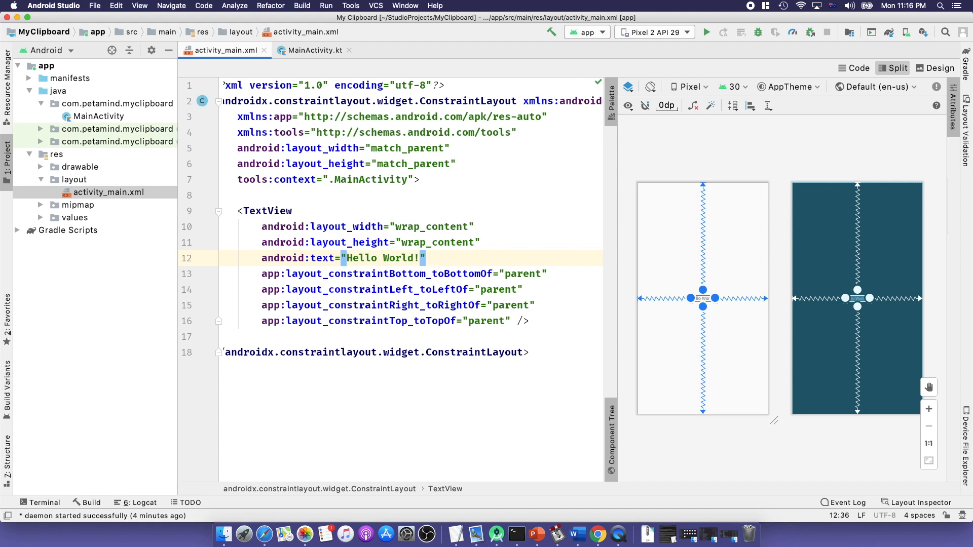
{"action": "type", "text": "textSize=\"30s"}
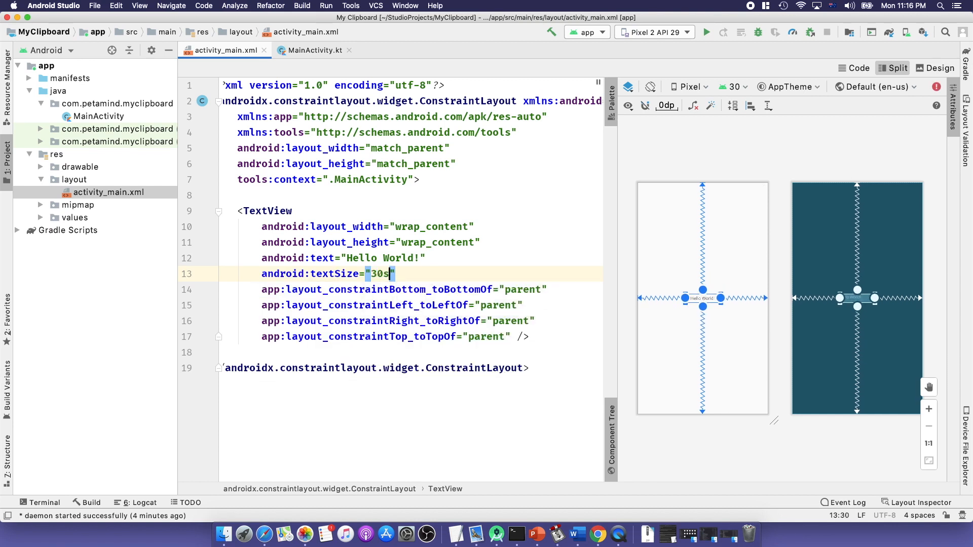
{"action": "type", "text": "p"}
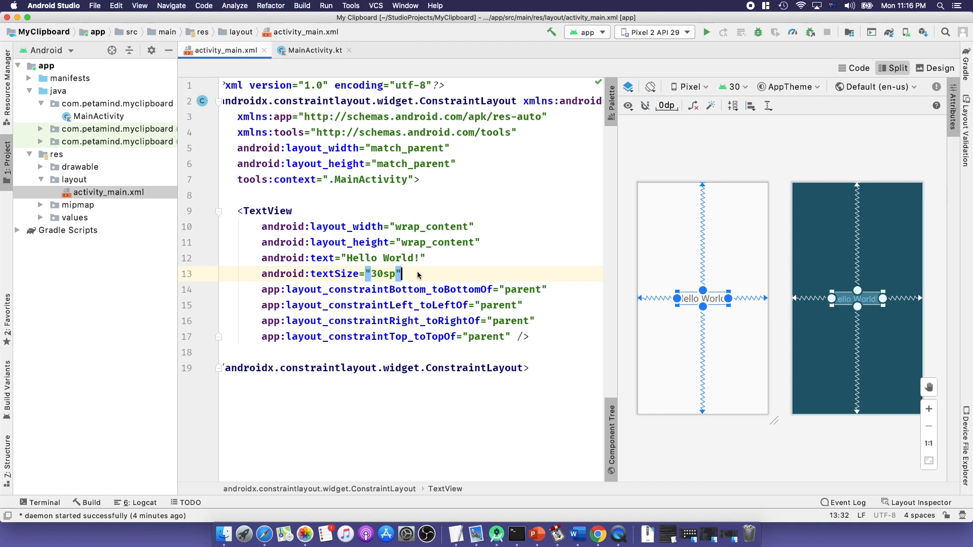
{"action": "type", "text": "android:textColor=\"@color/colorPrimaryDark\""}
{"action": "left_click", "coordinate": [368, 227]}
{"action": "type", "text": "match_p"}
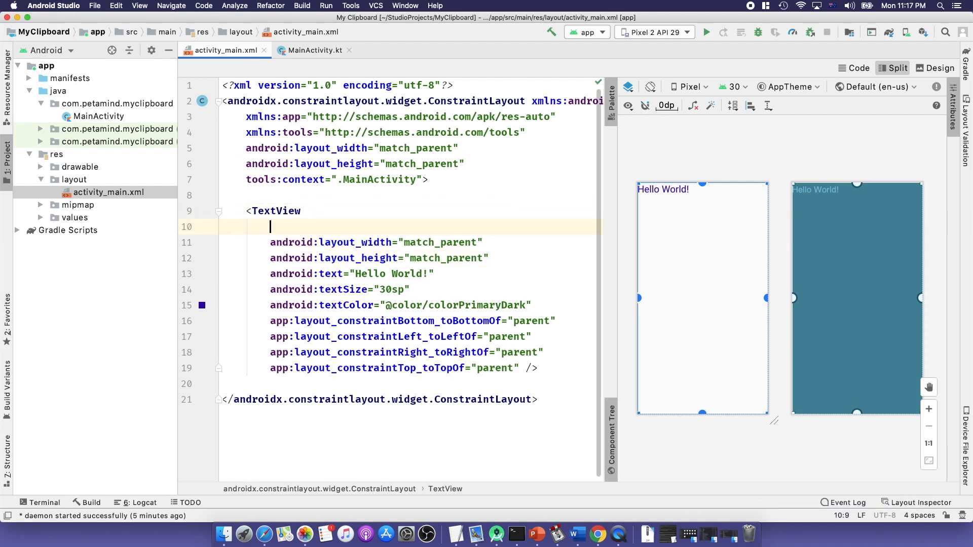
{"action": "type", "text": "android:id=\""}
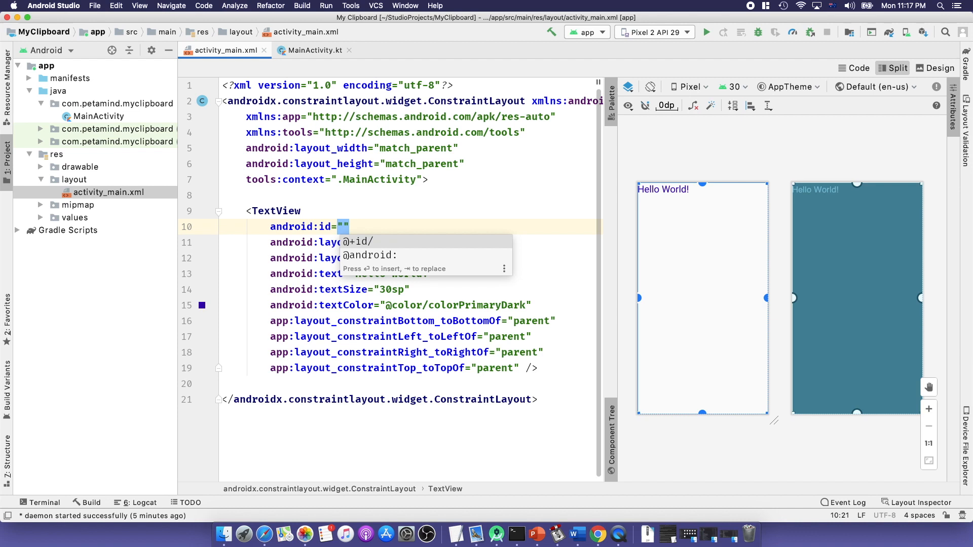
{"action": "type", "text": "@+id/text"}
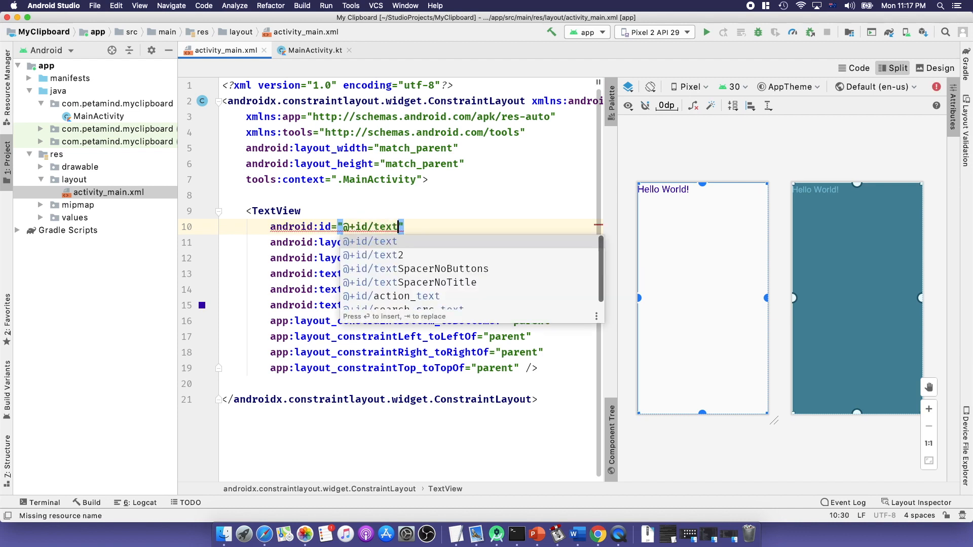
{"action": "type", "text": "view"}
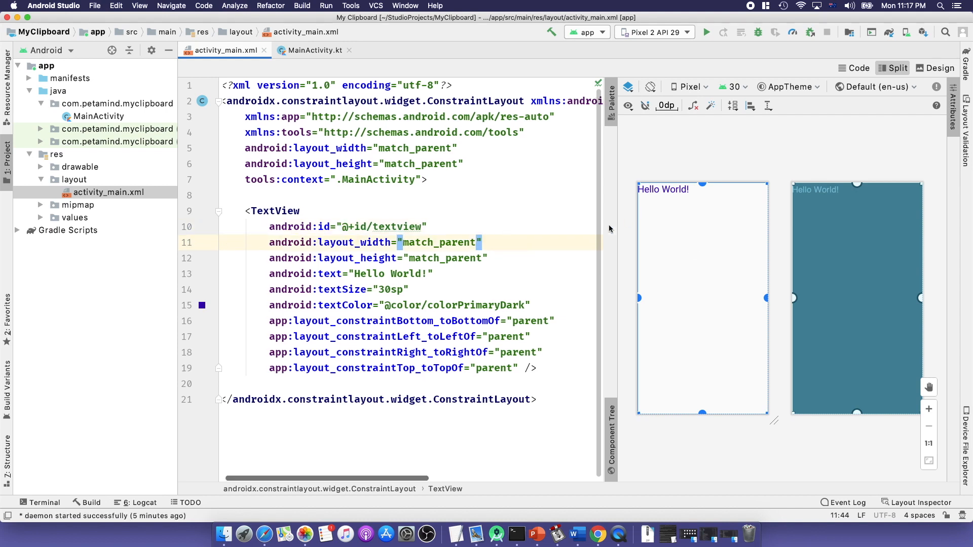
{"action": "mouse_move", "coordinate": [705, 260]}
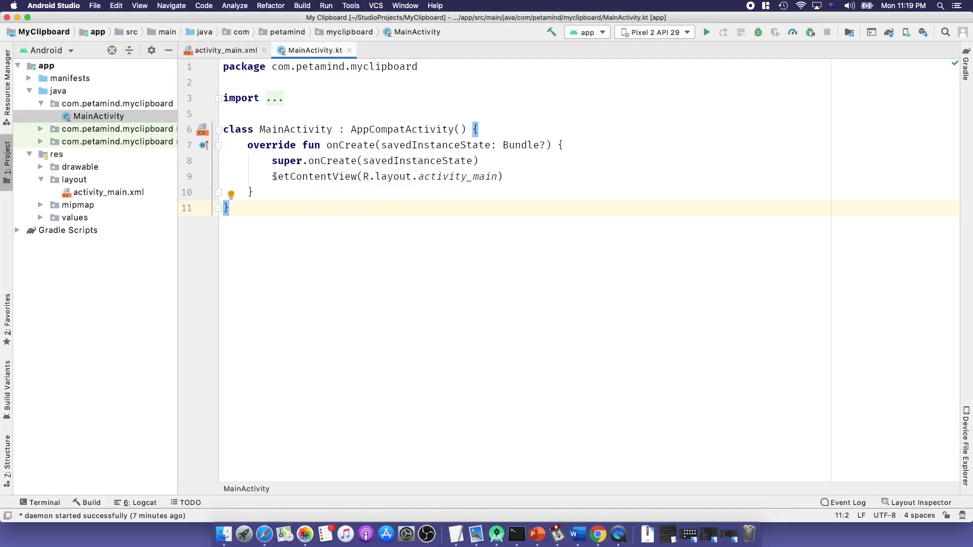
Override onWindowFocusChanged to show the clipboard's first item in textview, then run the app.
{"action": "left_click", "coordinate": [524, 176]}
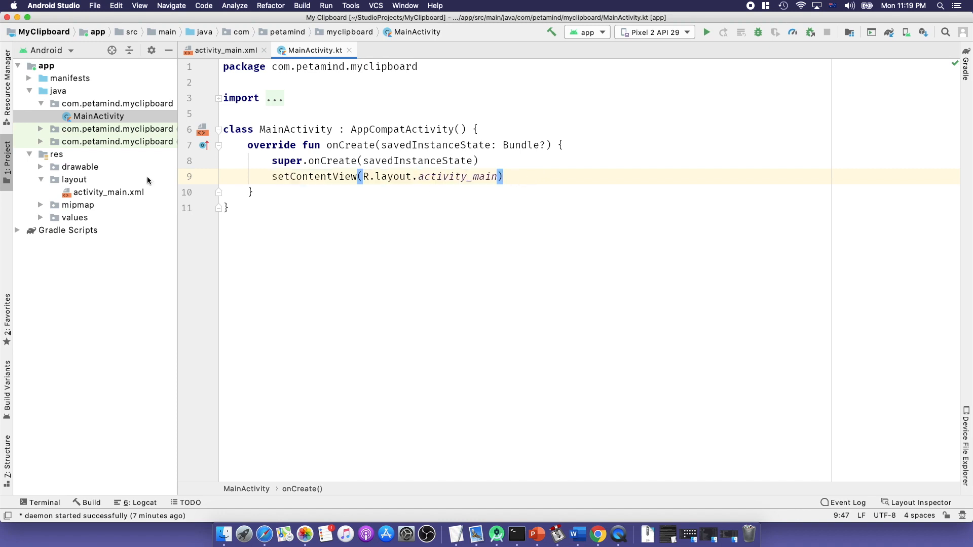
{"action": "type", "text": "onfo"}
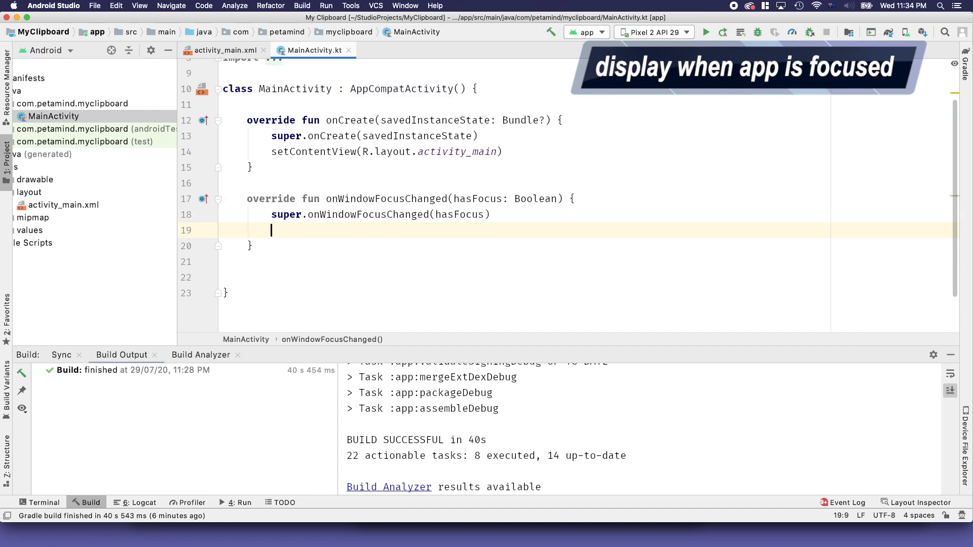
{"action": "type", "text": "if("}
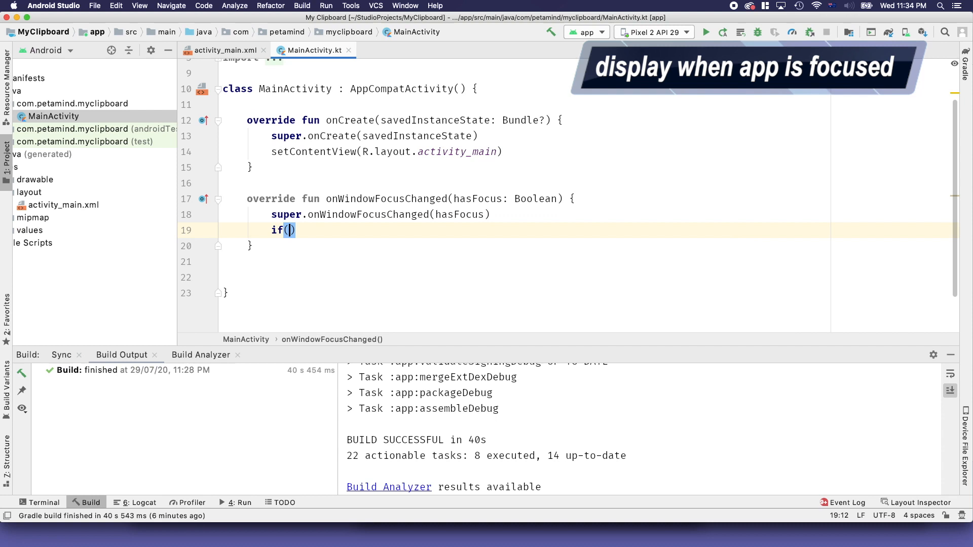
{"action": "type", "text": "hasFocus"}
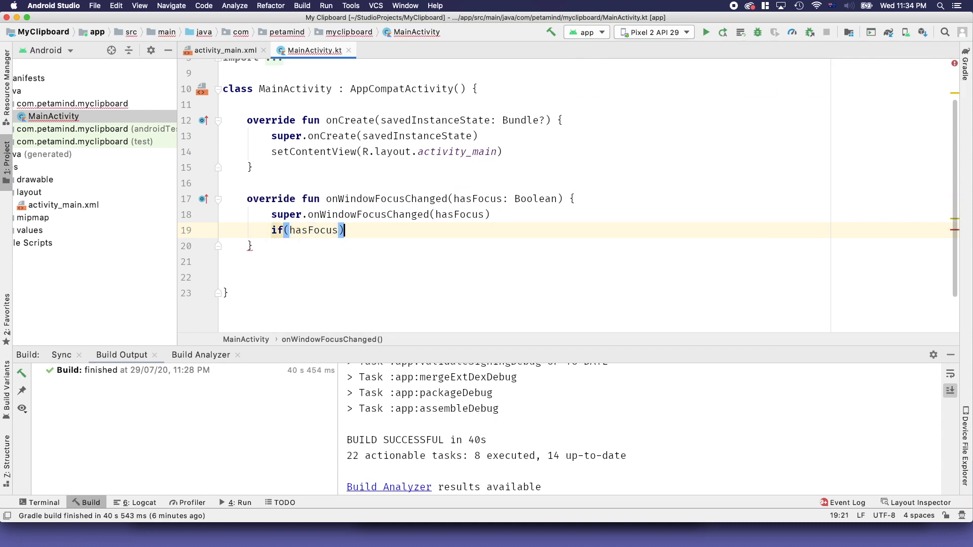
{"action": "type", "text": "{"}
{"action": "type", "text": "textview.text = cb.primaryClip?.getItemAt(0)?.text.toString()"}
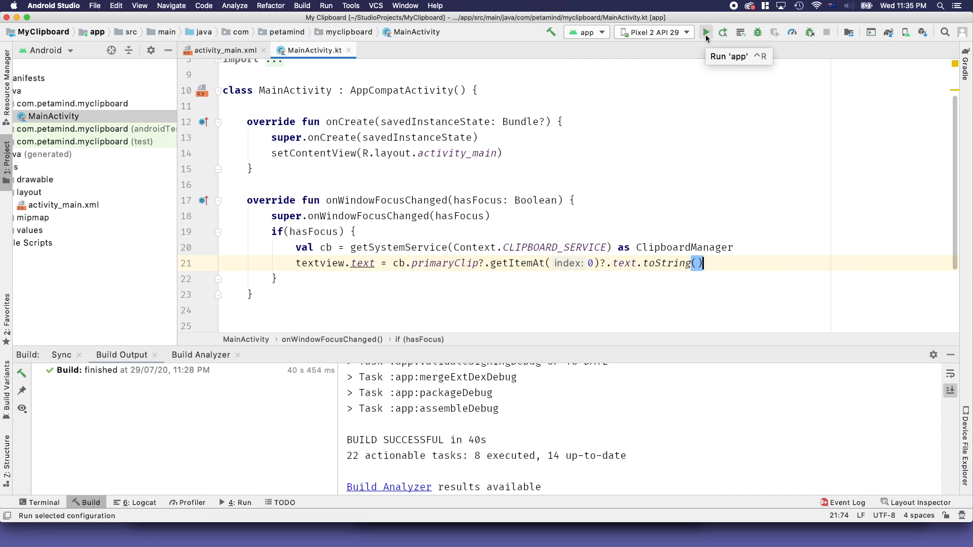
{"action": "left_click", "coordinate": [706, 32]}
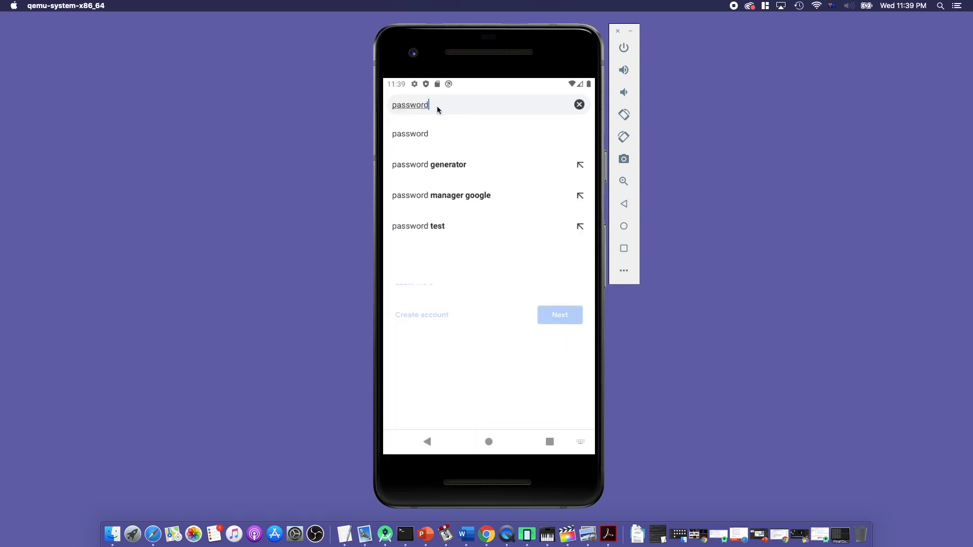
Select the word 'password' in the emulator's search field to copy it.
{"action": "left_click", "coordinate": [409, 104]}
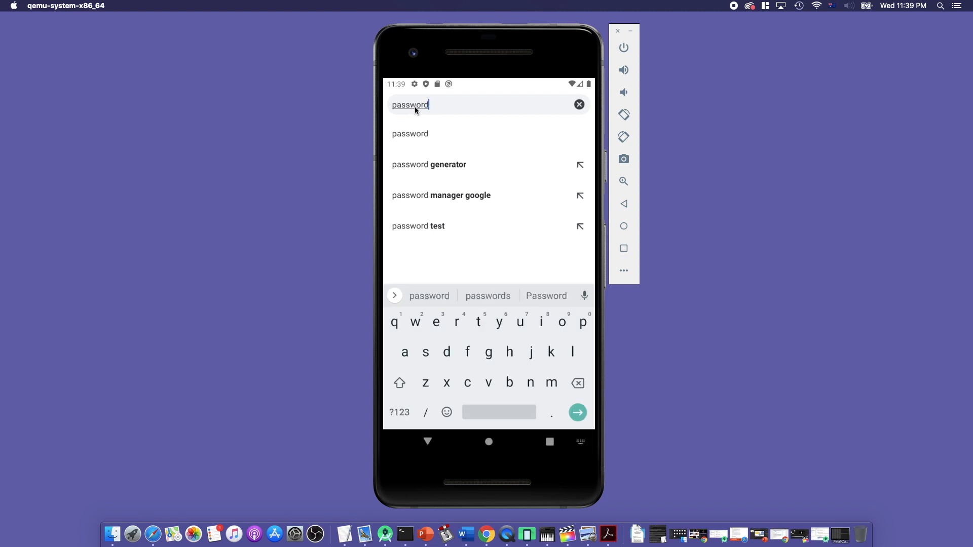
{"action": "double_click", "coordinate": [409, 104]}
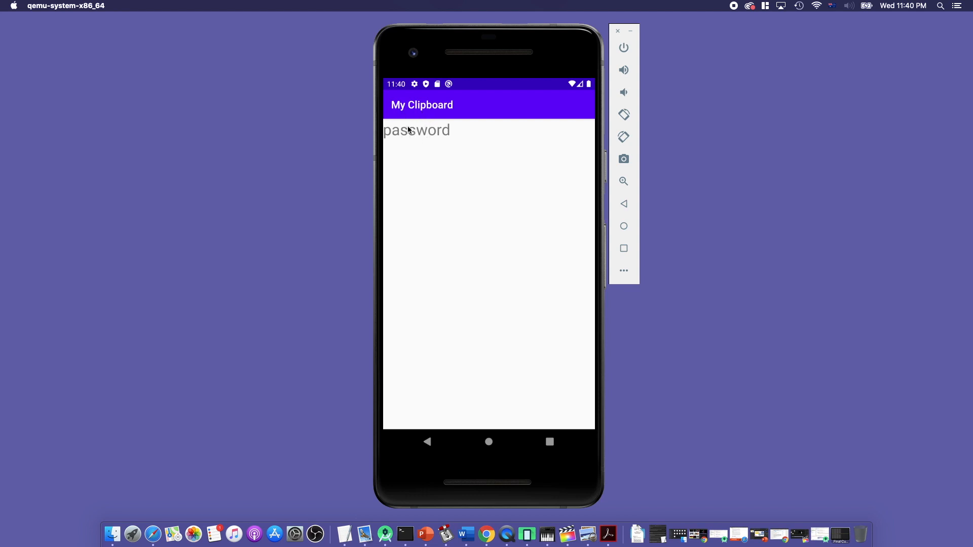
{"action": "mouse_move", "coordinate": [410, 141]}
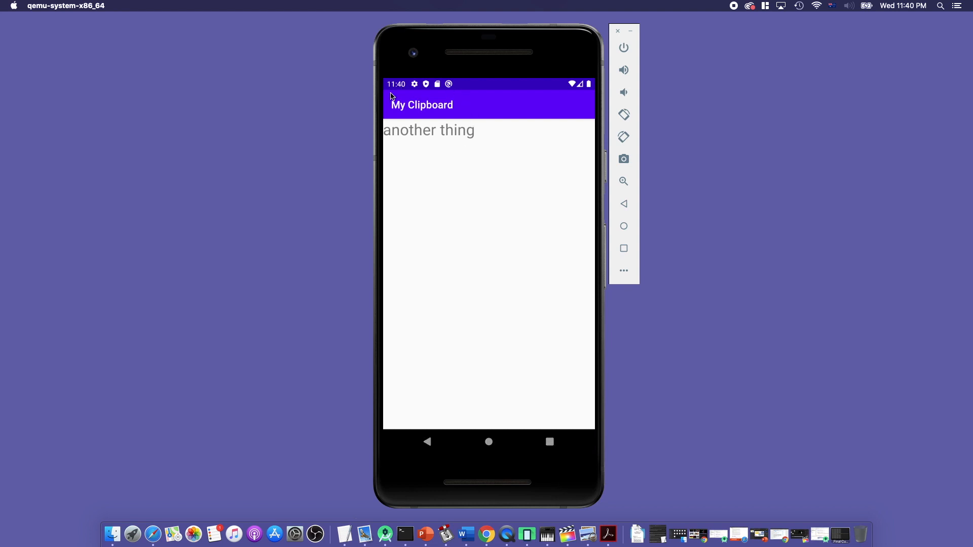
{"action": "mouse_move", "coordinate": [459, 143]}
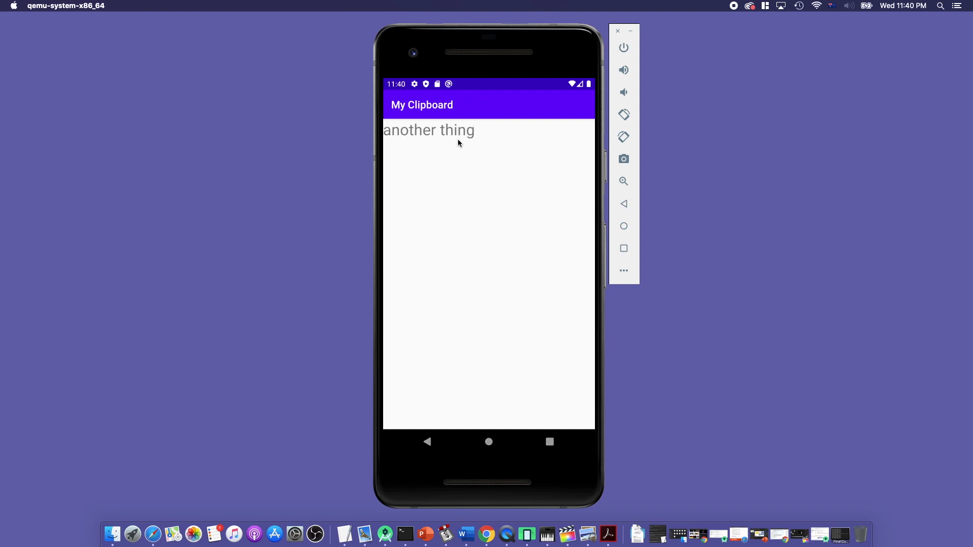
{"action": "mouse_move", "coordinate": [445, 147]}
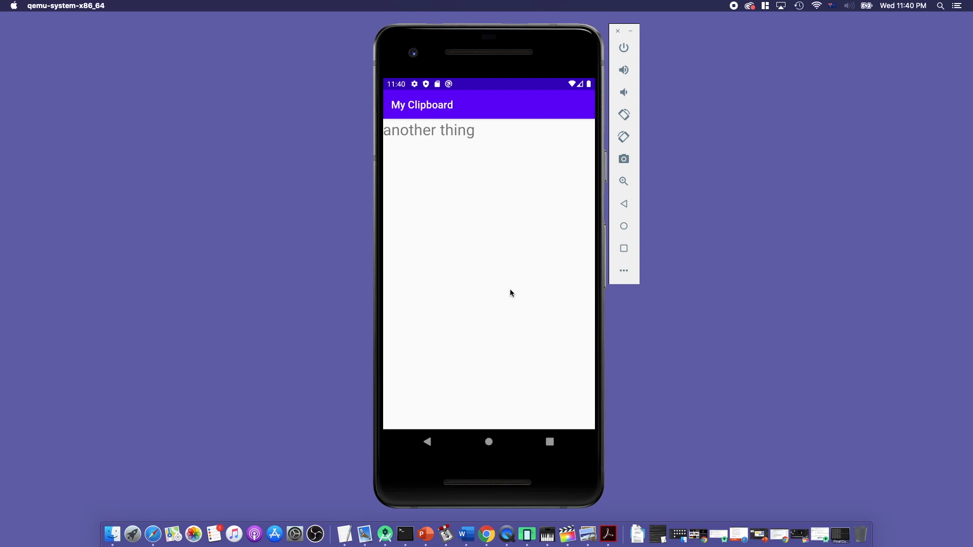
{"action": "mouse_move", "coordinate": [531, 315]}
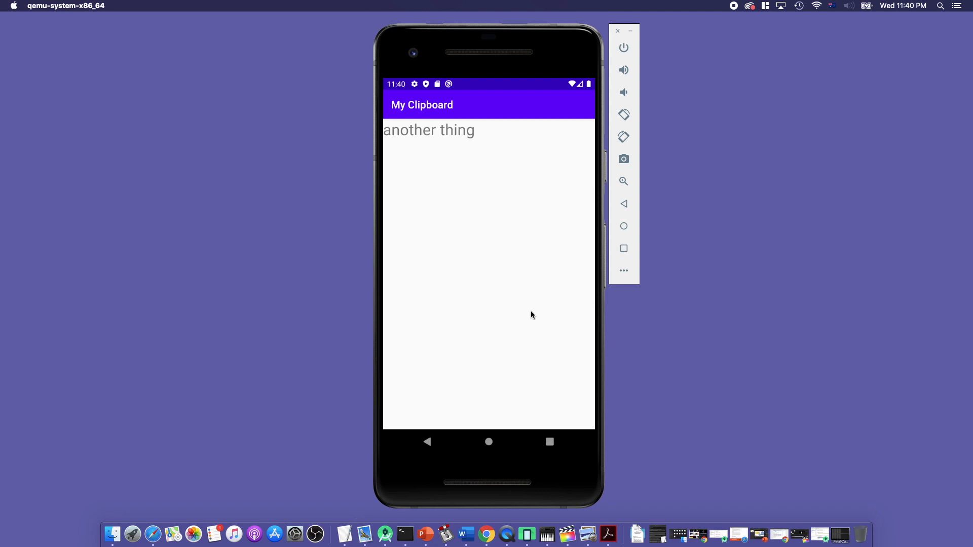
{"action": "mouse_move", "coordinate": [582, 359]}
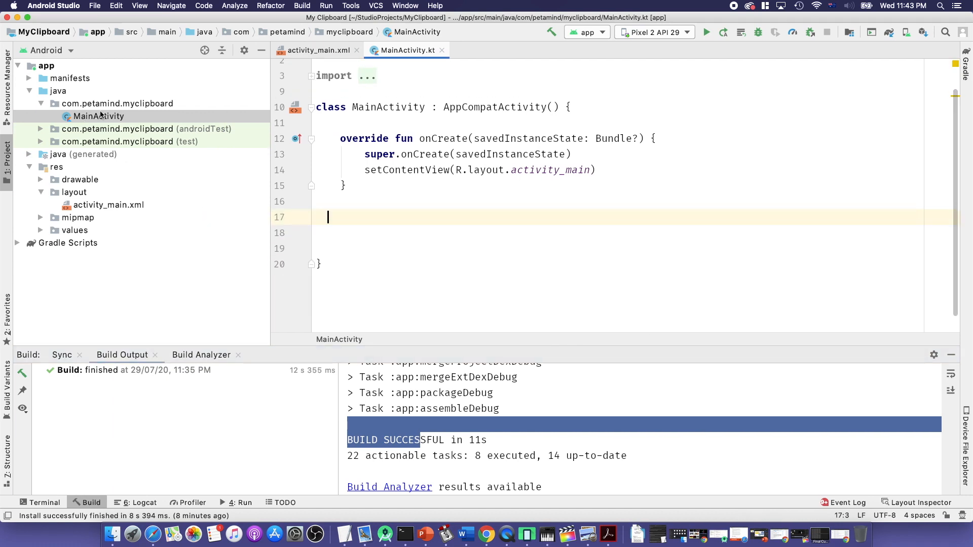
Create a Kotlin class ClipboardService that extends Service.
{"action": "right_click", "coordinate": [117, 103]}
{"action": "type", "text": "ClipboardServ"}
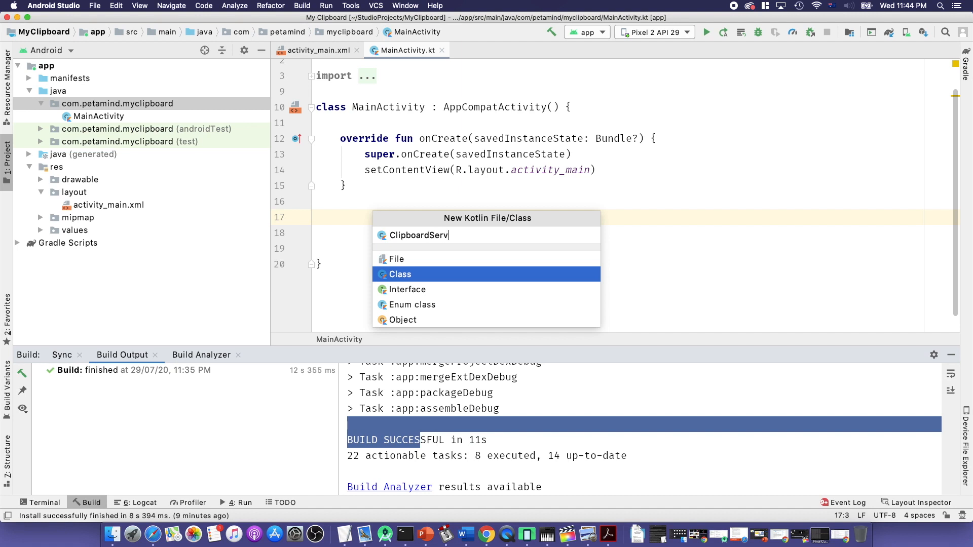
{"action": "left_click", "coordinate": [399, 274]}
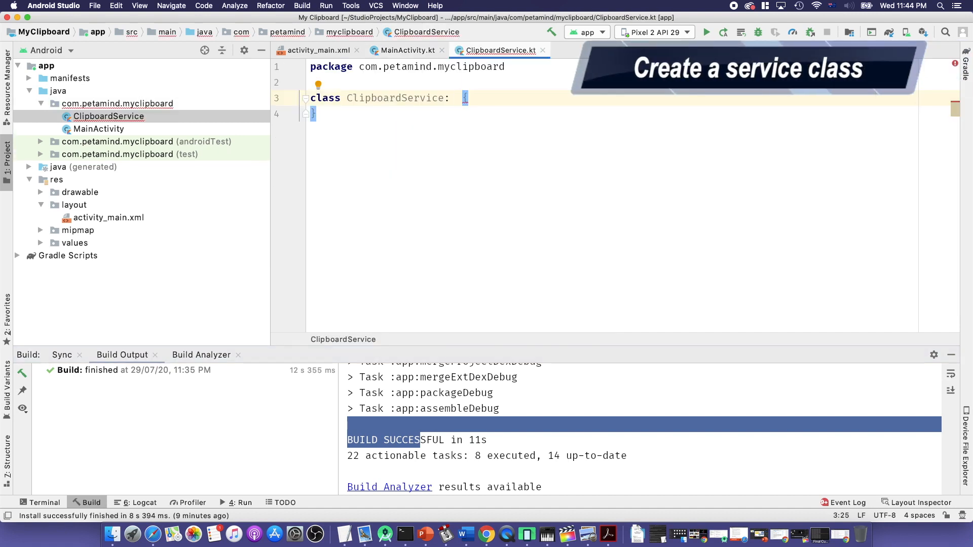
{"action": "type", "text": "Ser"}
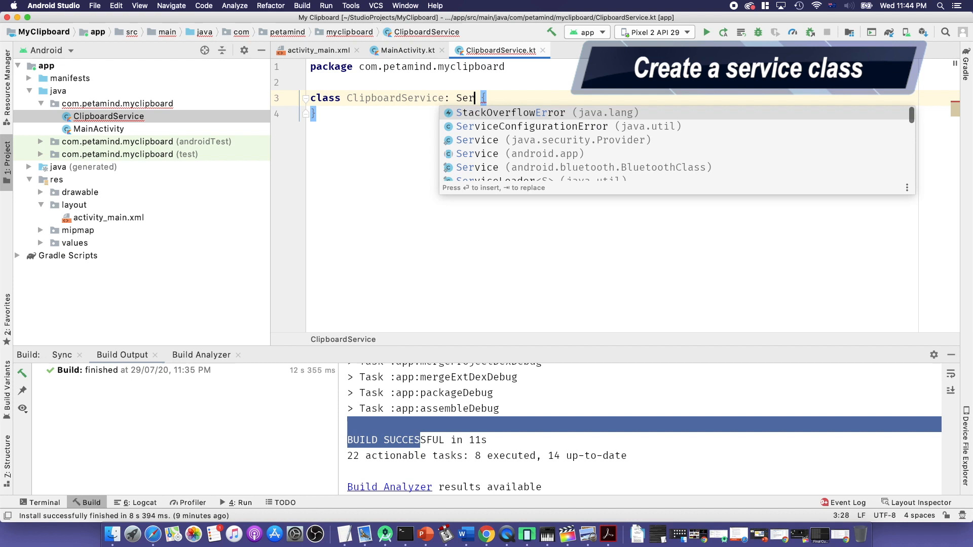
{"action": "type", "text": "vice"}
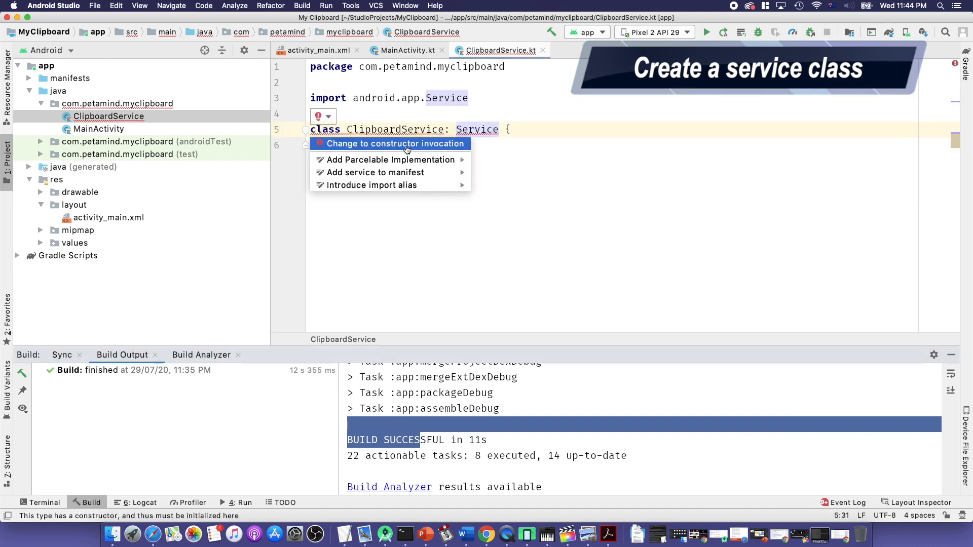
Change Service to a constructor invocation and implement the onBind stub.
{"action": "left_click", "coordinate": [395, 144]}
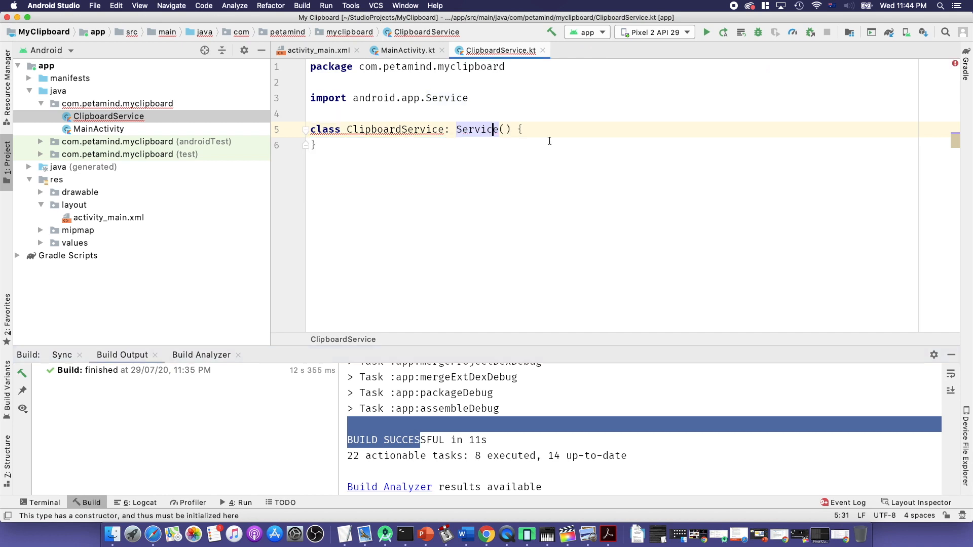
{"action": "left_click", "coordinate": [318, 116]}
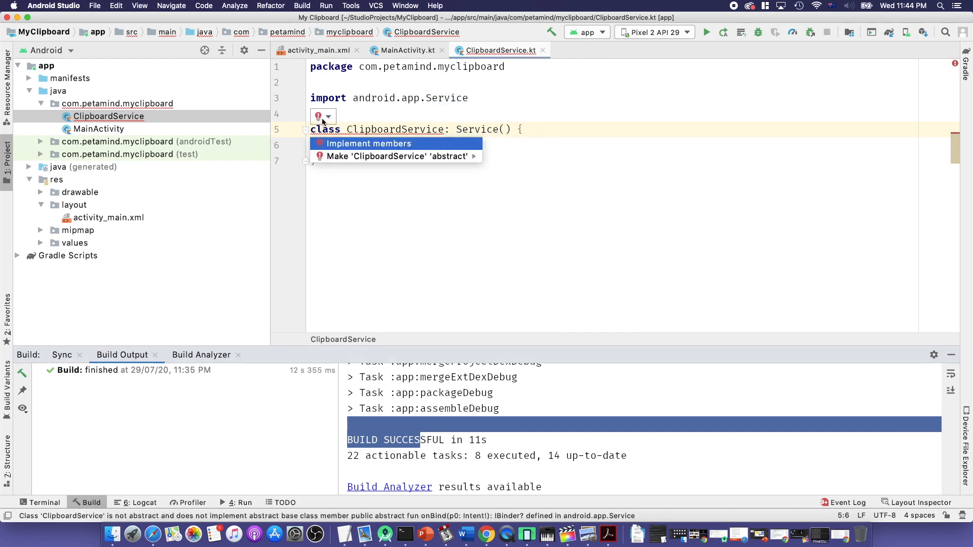
{"action": "left_click", "coordinate": [369, 144]}
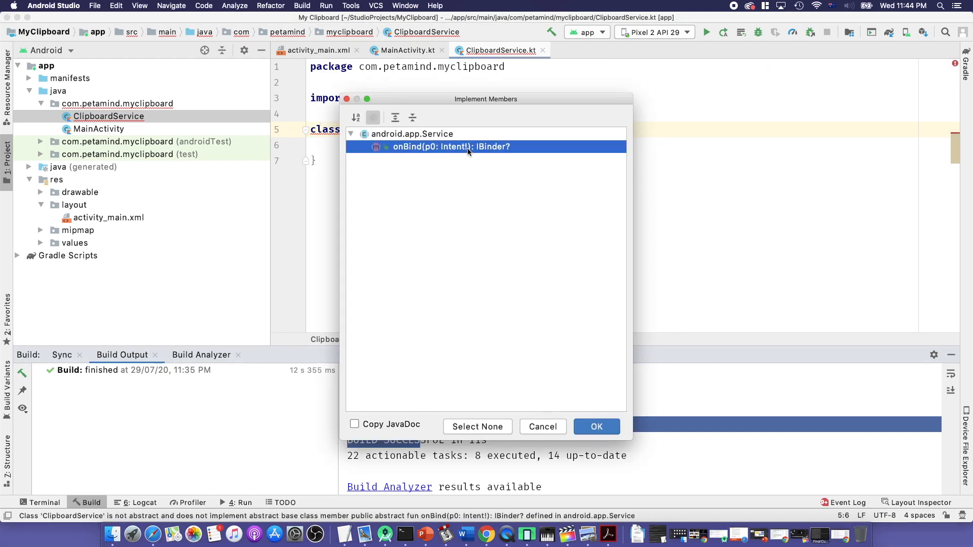
{"action": "left_click", "coordinate": [595, 426]}
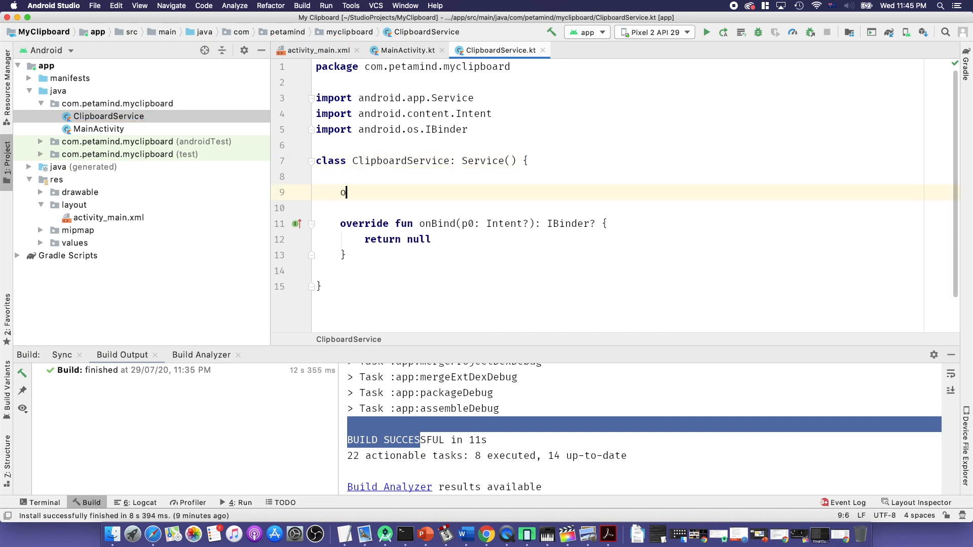
Add an onStartCommand override containing the comment '//Monitor the clipboard using a thread'.
{"action": "type", "text": "nStartCommand(intent: Intent?, flags: Int, startId: Int): Int {"}
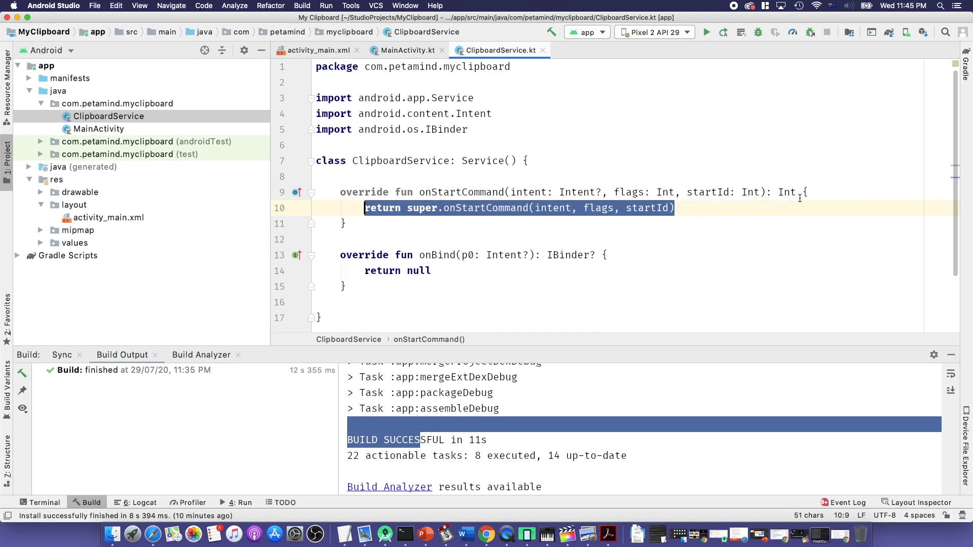
{"action": "key", "text": "enter"}
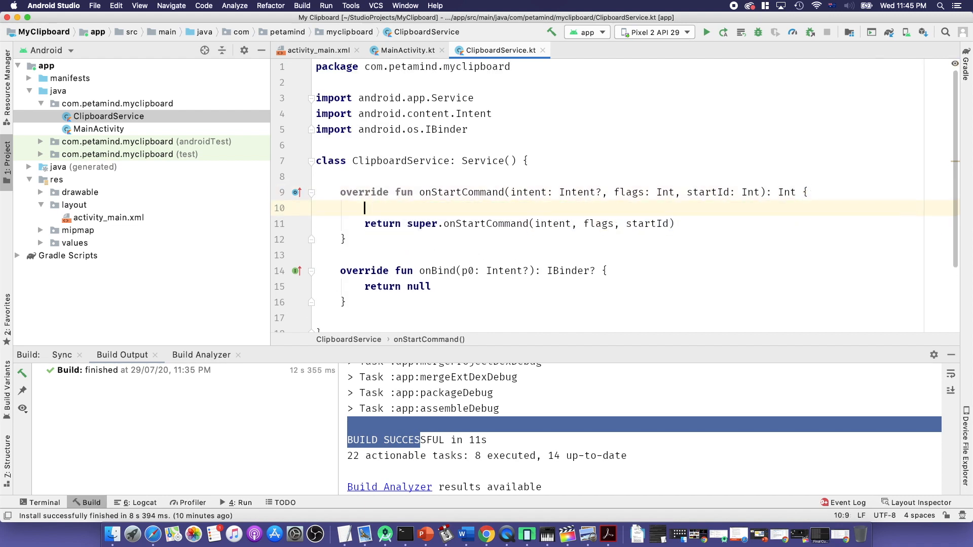
{"action": "type", "text": "//"}
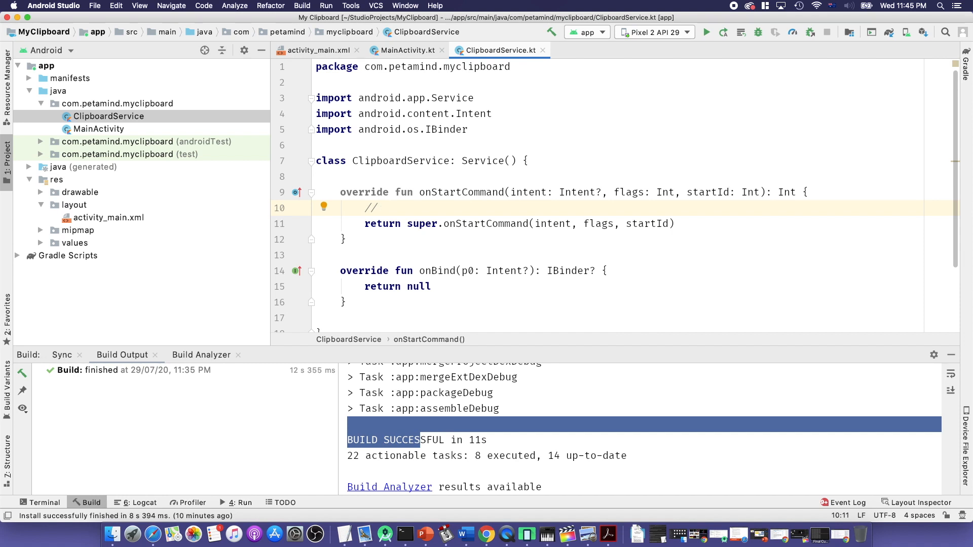
{"action": "type", "text": "Monitor the clipboard u"}
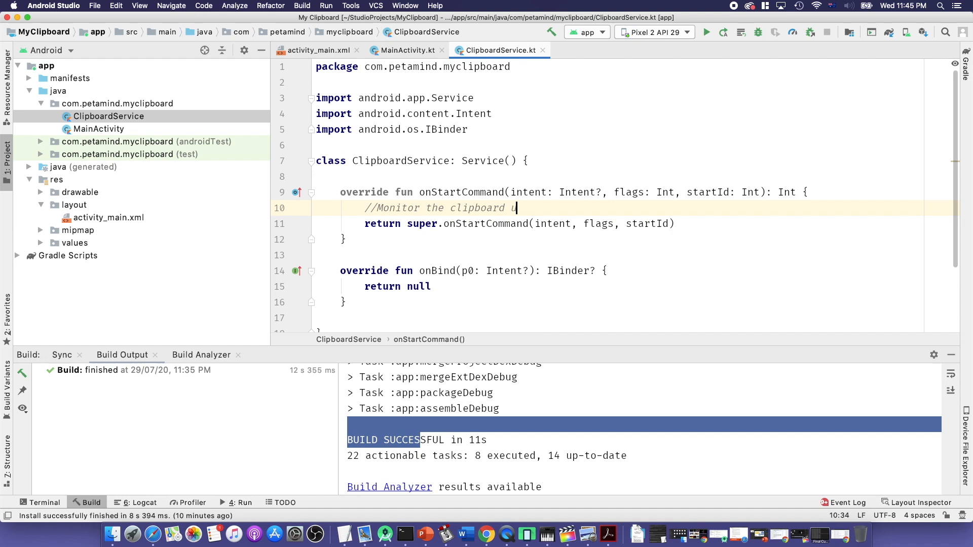
{"action": "type", "text": "sing a th"}
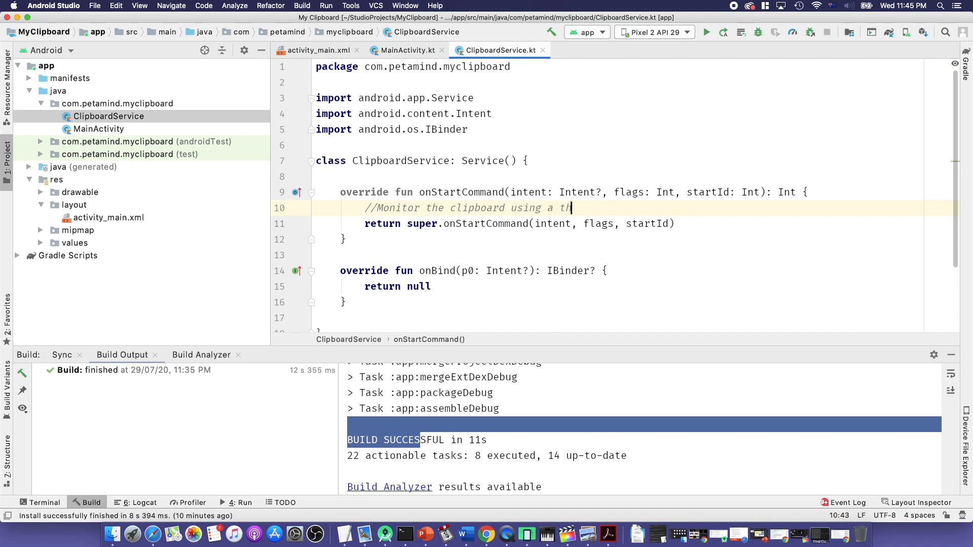
{"action": "type", "text": "read"}
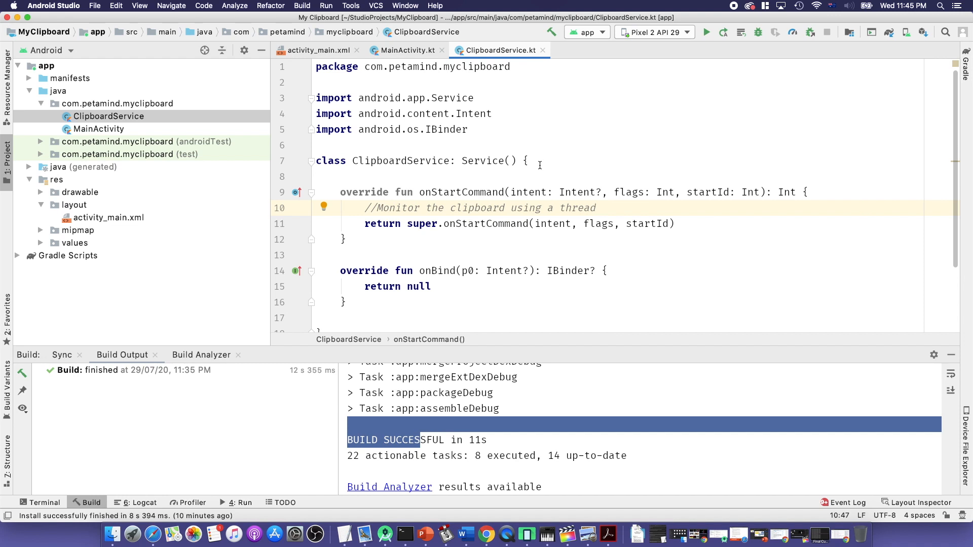
{"action": "type", "text": ","}
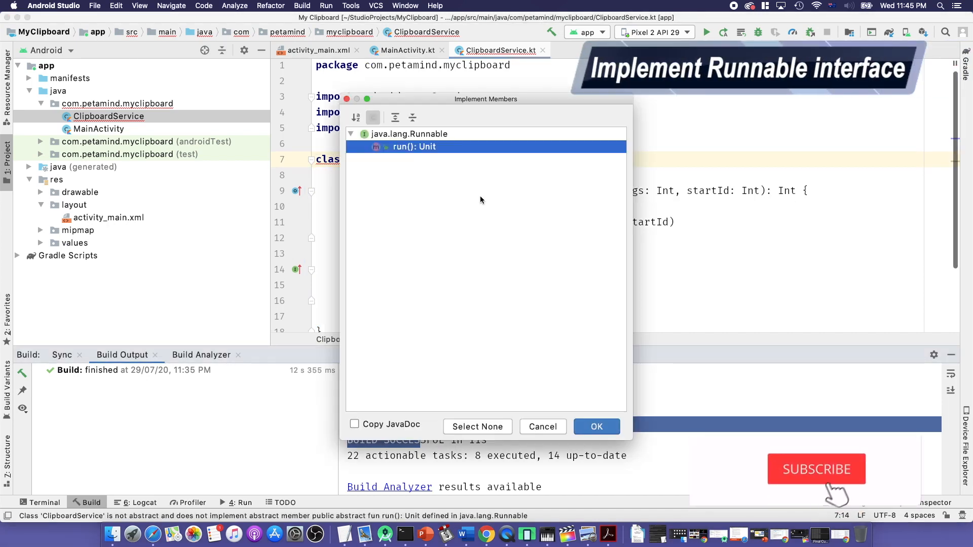
Add the run() stub with a while(true) loop calling Thread.sleep(5000).
{"action": "left_click", "coordinate": [594, 427]}
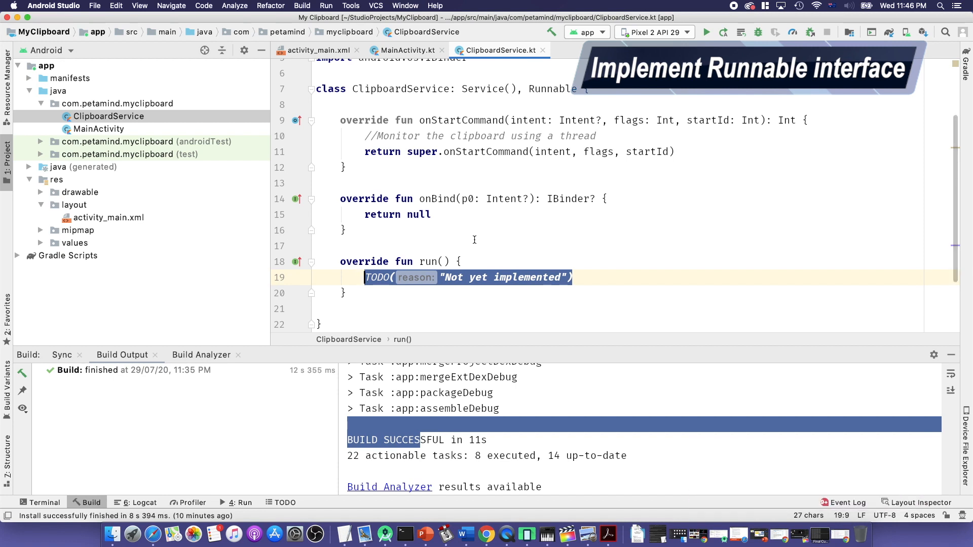
{"action": "type", "text": "while(true) {"}
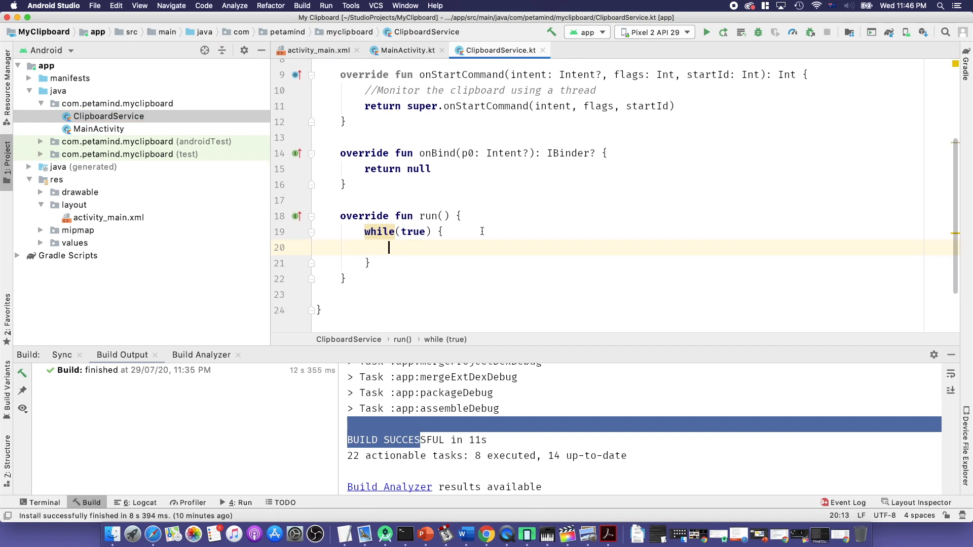
{"action": "type", "text": "Thread.sleep()"}
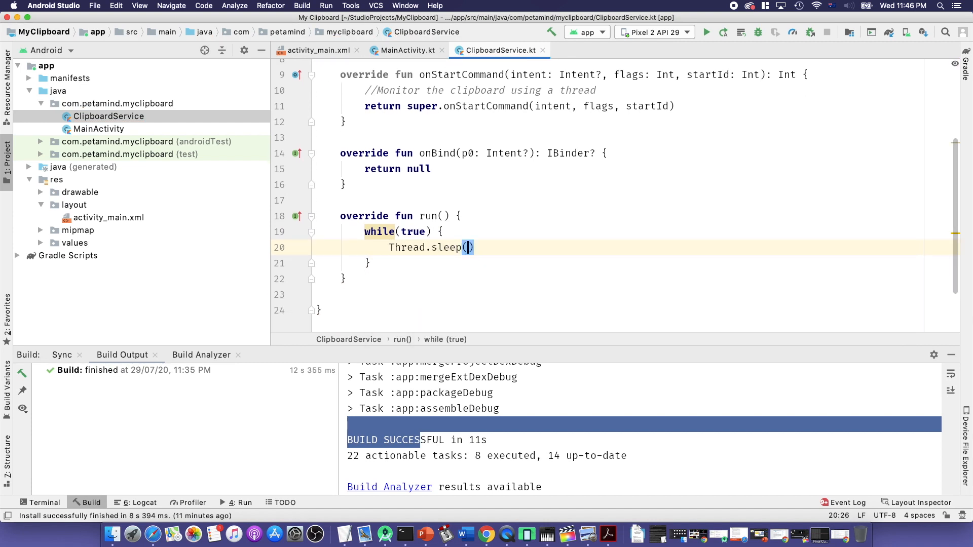
{"action": "type", "text": "5000"}
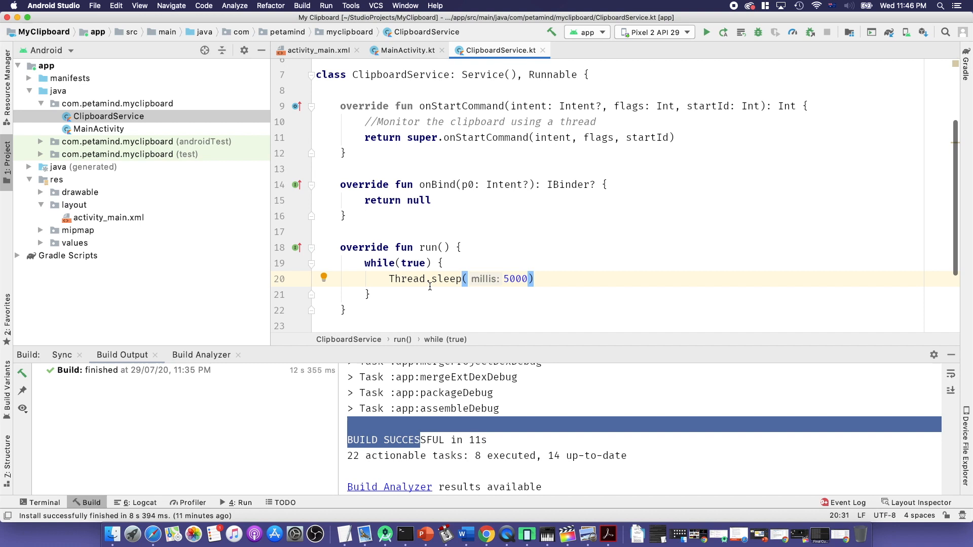
{"action": "left_click", "coordinate": [544, 282]}
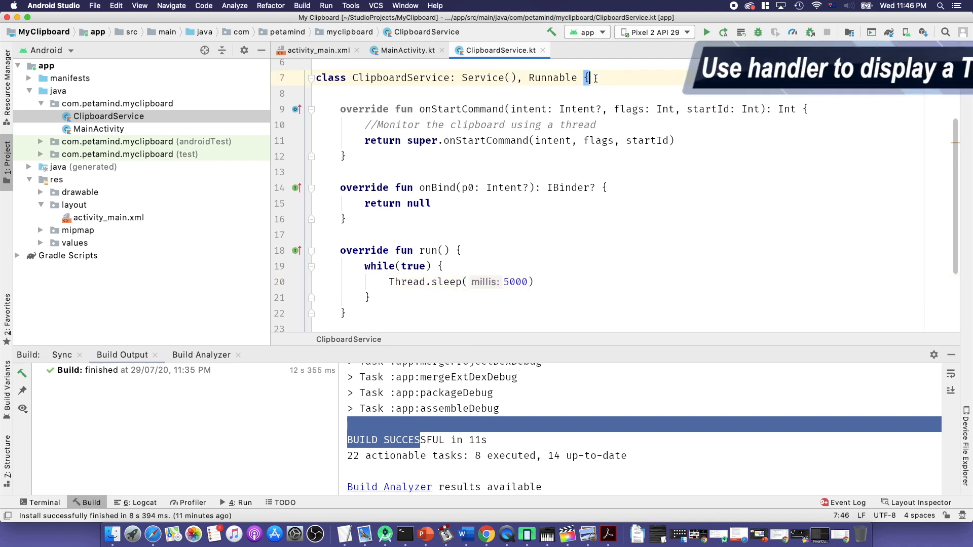
Add a Handler whose handleMessage casts CLIPBOARD_SERVICE to ClipboardManager and reads the clip's text.
{"action": "type", "text": "val H"}
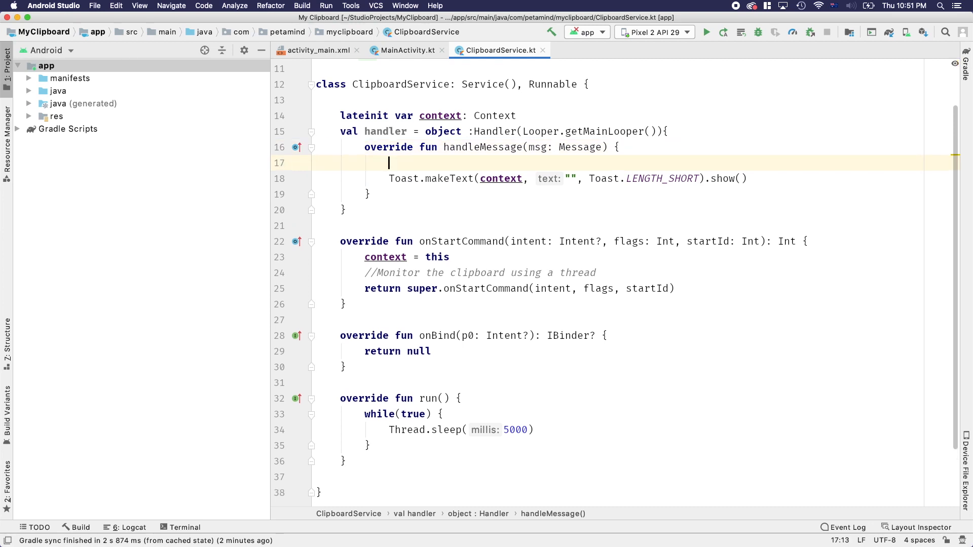
{"action": "type", "text": "val c"}
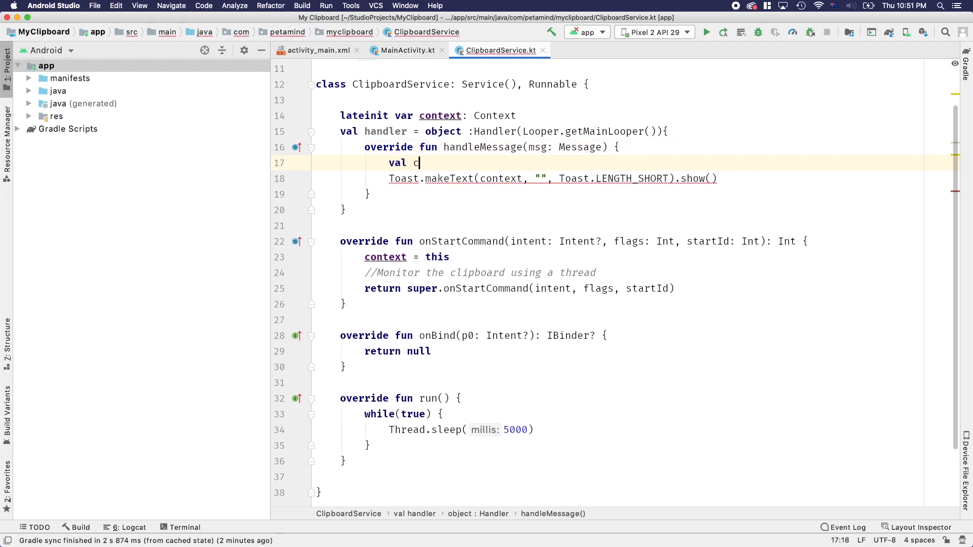
{"action": "type", "text": "b ="}
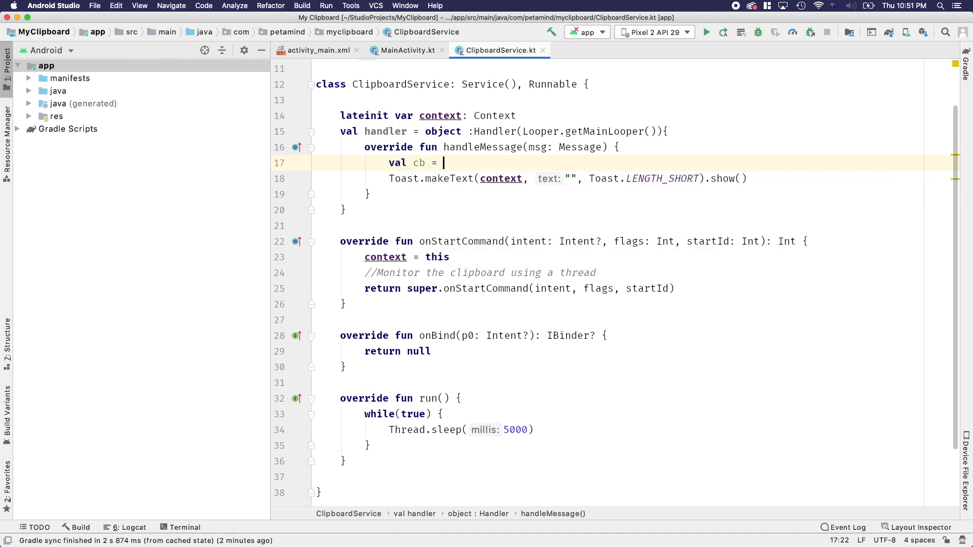
{"action": "type", "text": "getSystemService(Cl"}
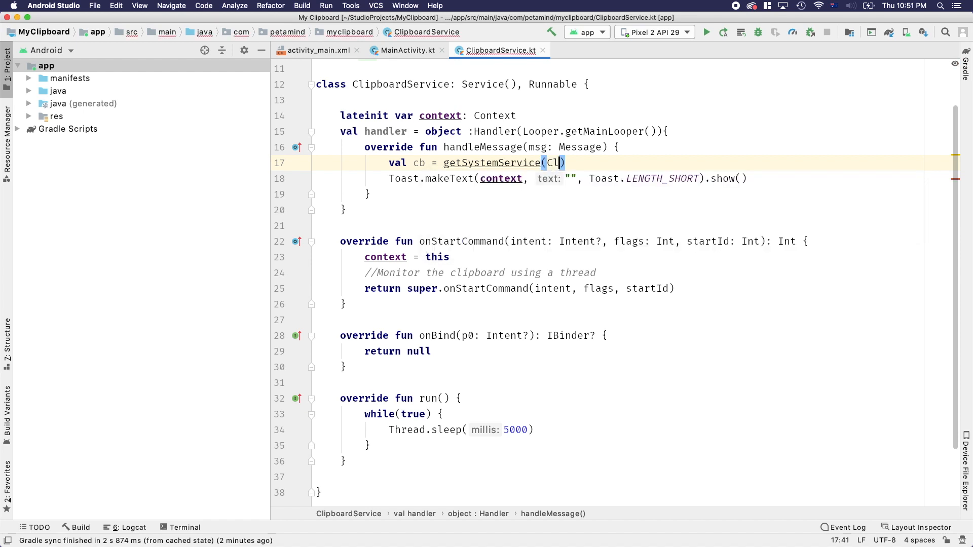
{"action": "type", "text": "ontext.CLIPBOARD_SERVICE"}
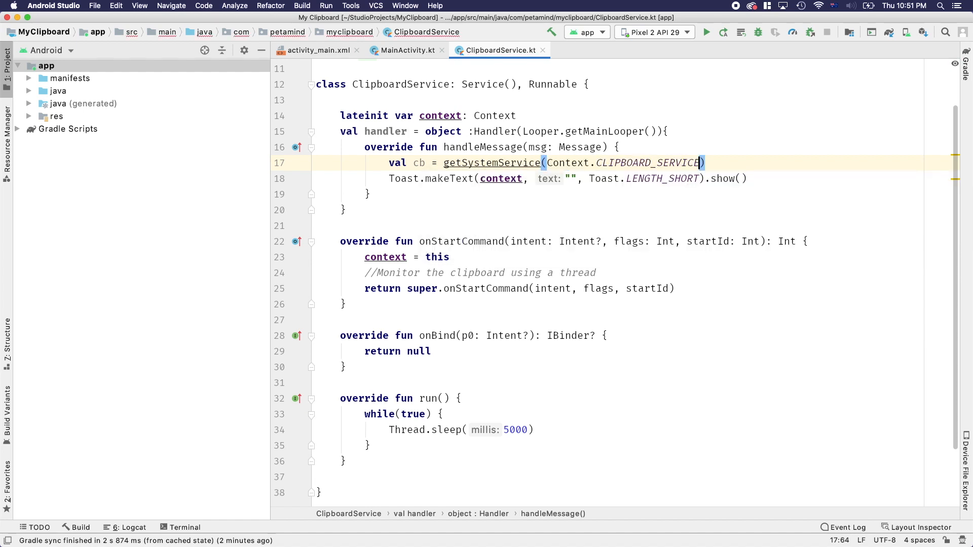
{"action": "type", "text": "as Clip"}
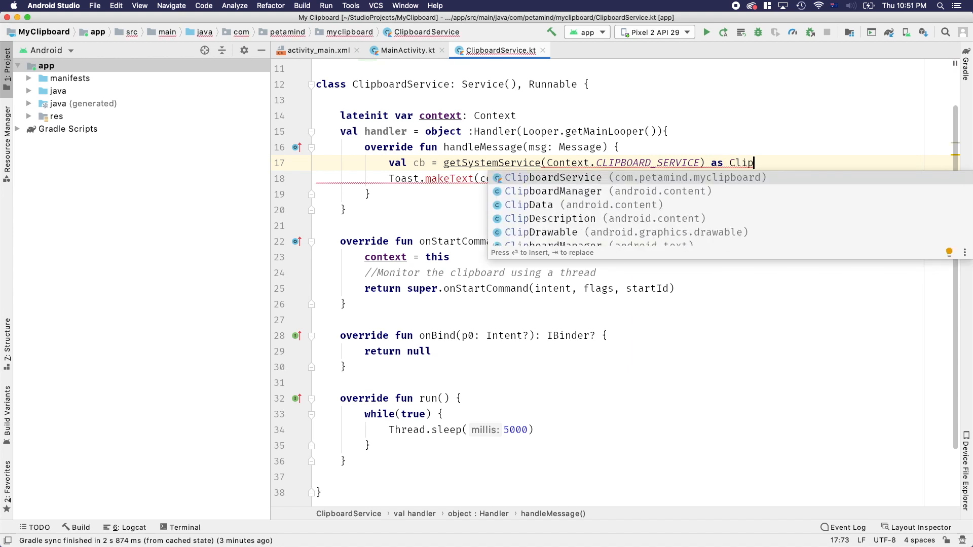
{"action": "left_click", "coordinate": [552, 191]}
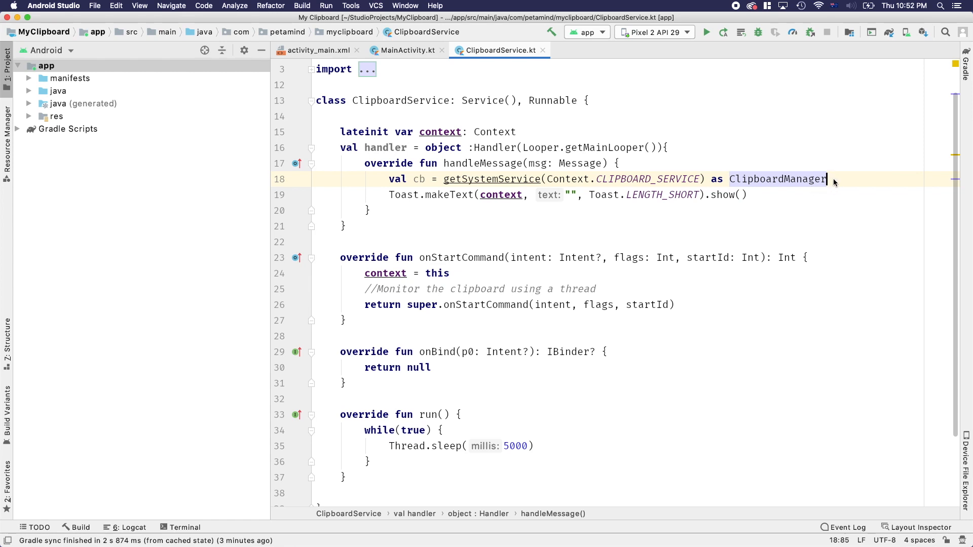
{"action": "type", "text": "val text = cb."}
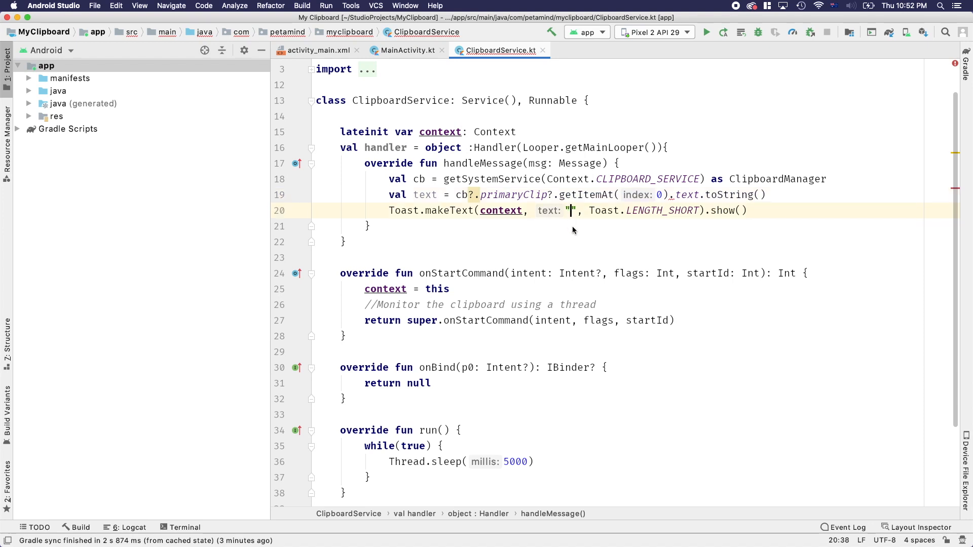
{"action": "type", "text": "textt"}
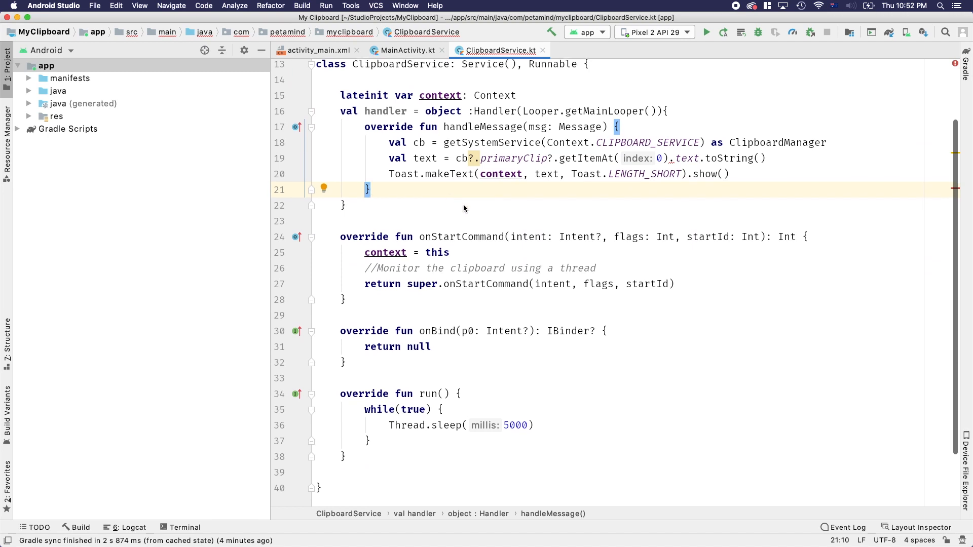
Add Thread(this).start() to onStartCommand and handler.sendEmptyMessage(0) after Thread.sleep in run().
{"action": "left_click", "coordinate": [472, 425]}
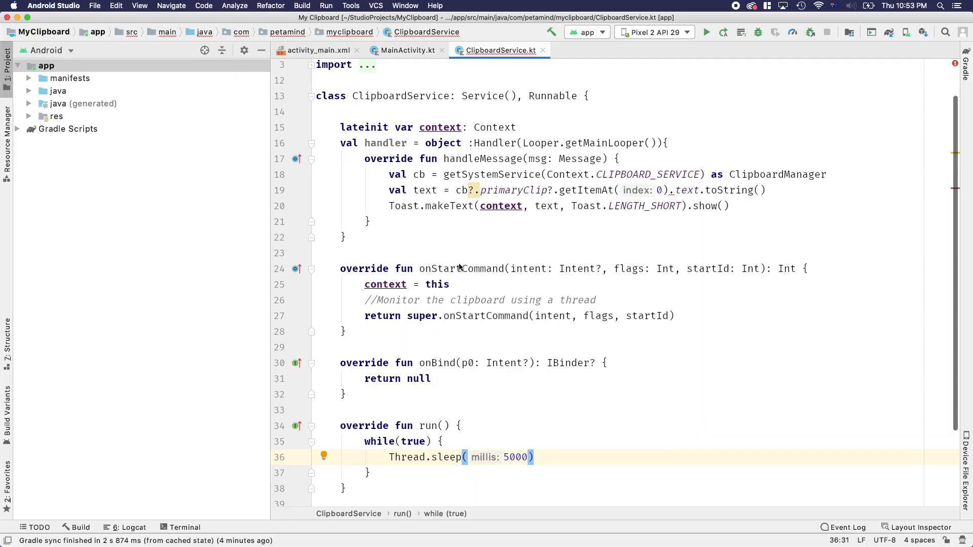
{"action": "scroll", "scroll_direction": "down", "scroll_amount": 3}
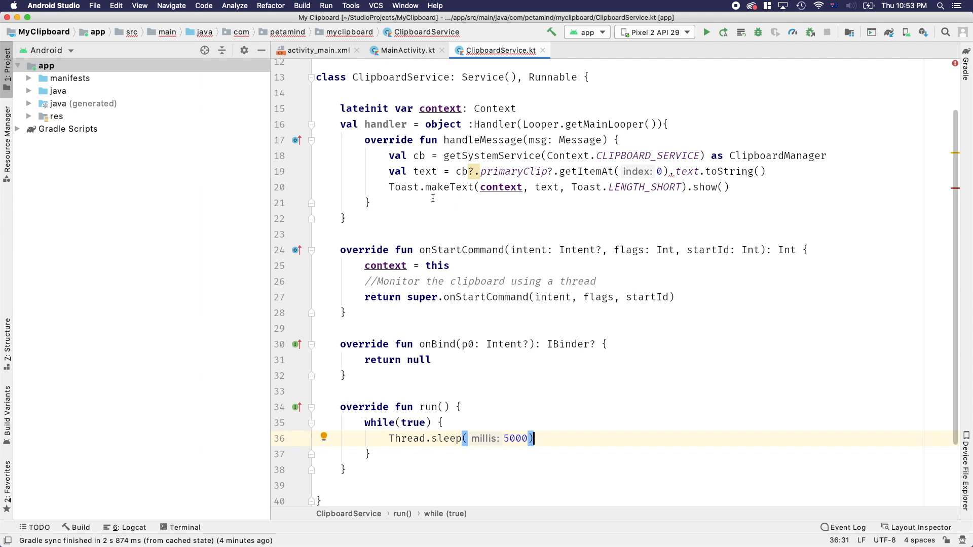
{"action": "left_click", "coordinate": [609, 345]}
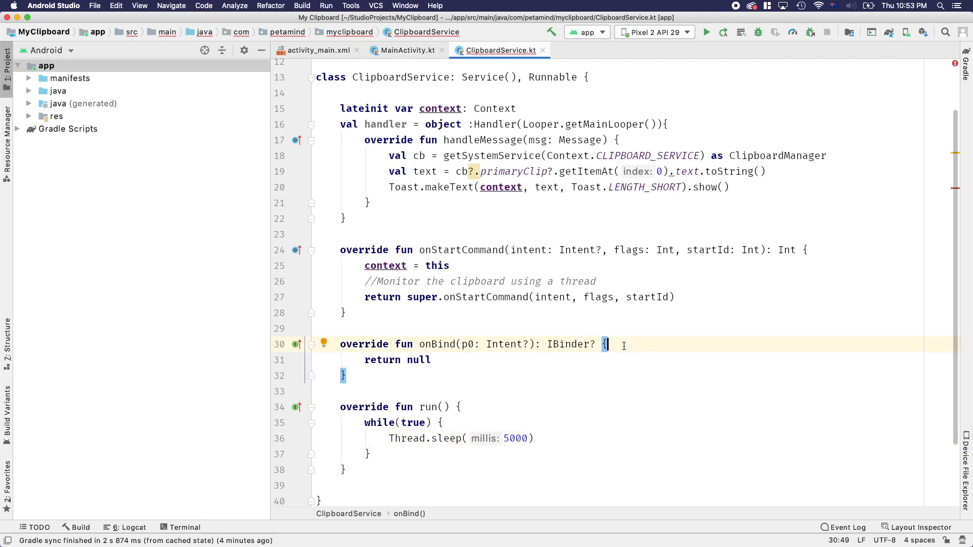
{"action": "type", "text": "Thread"}
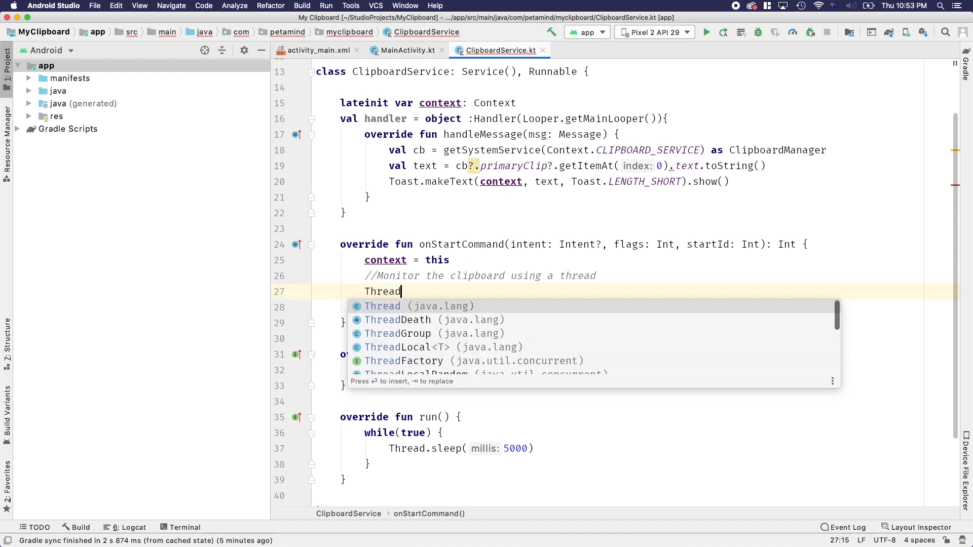
{"action": "type", "text": "( target: this).start("}
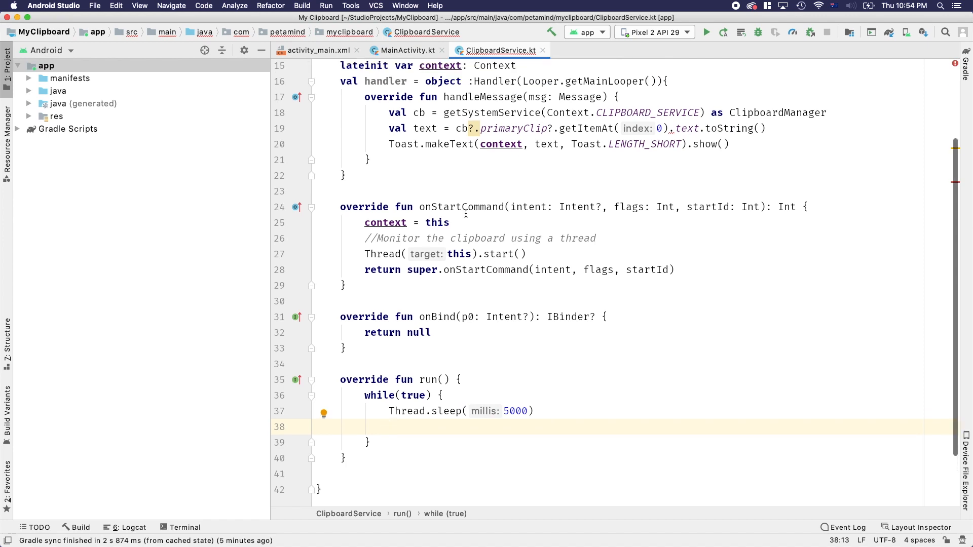
{"action": "type", "text": "handler.sendEmptyMessage( what: 0"}
{"action": "left_click", "coordinate": [634, 128]}
{"action": "type", "text": "?"}
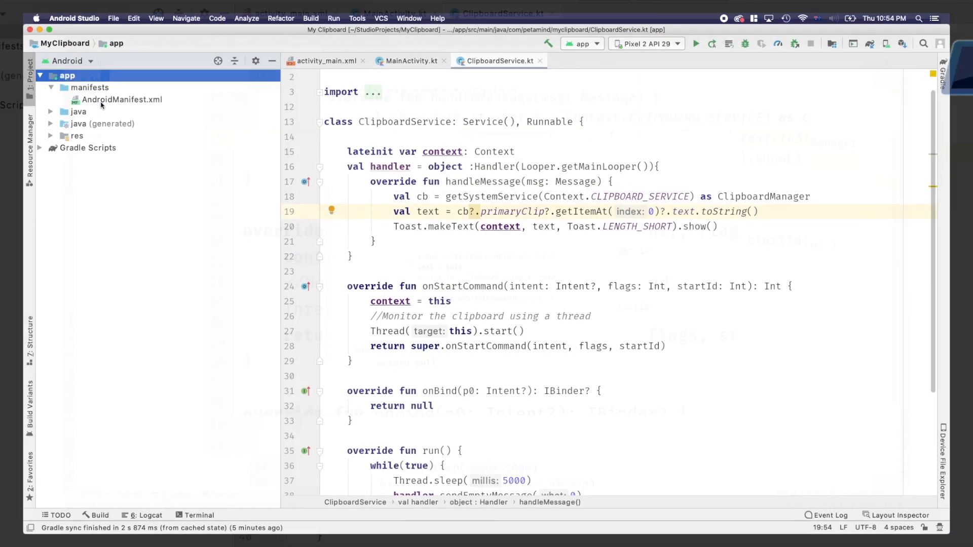
Add <service android:name=".ClipboardService"/> to AndroidManifest.xml, then return to MainActivity.kt.
{"action": "left_click", "coordinate": [122, 99]}
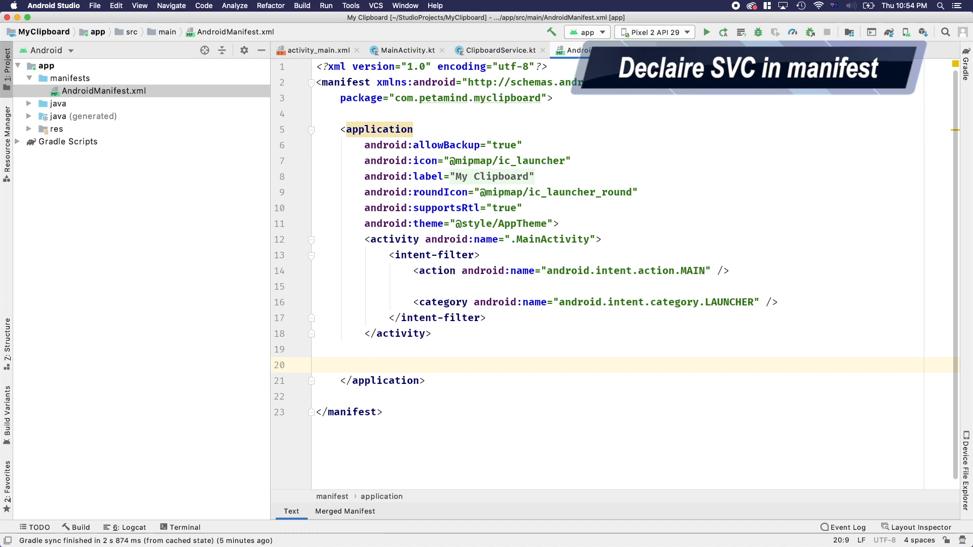
{"action": "type", "text": "<service android:name=\".ClipboardService\"/>"}
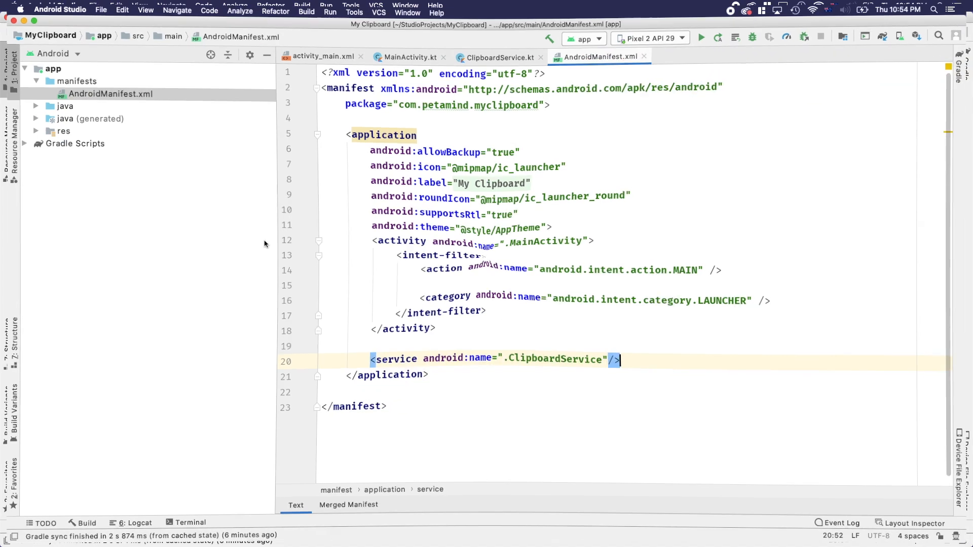
{"action": "left_click", "coordinate": [65, 105]}
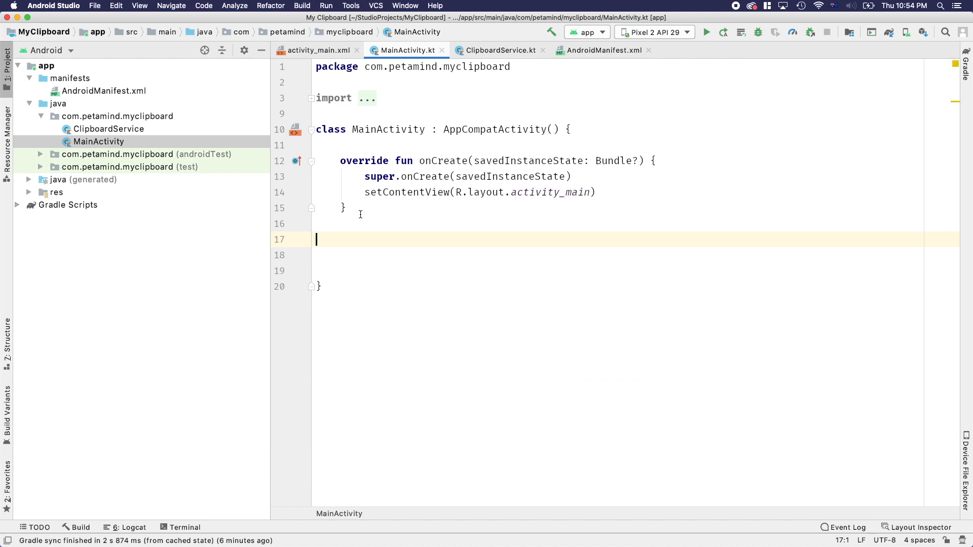
Call startService(Intent(this, ClipboardService::class.java)) in MainActivity's onCreate after setContentView.
{"action": "type", "text": "startService("}
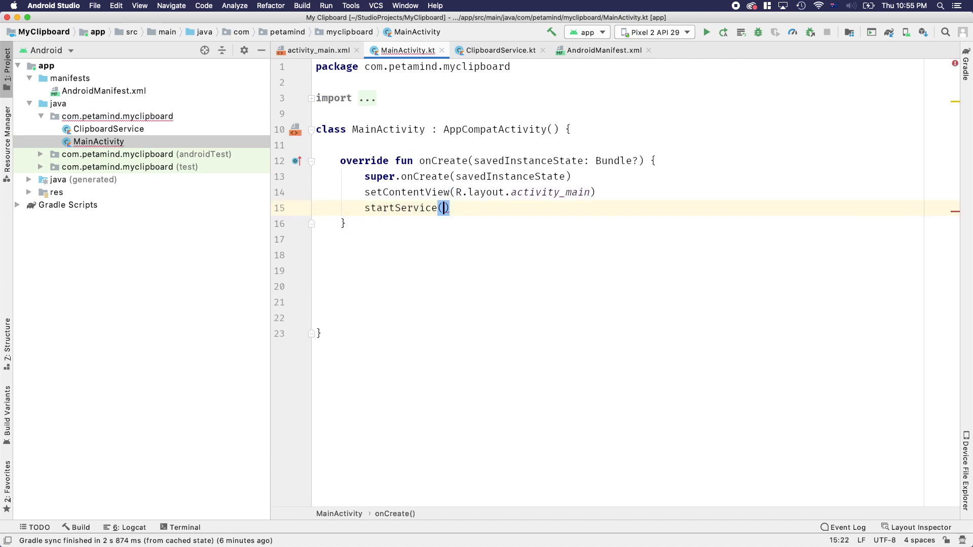
{"action": "type", "text": "Intent(thi"}
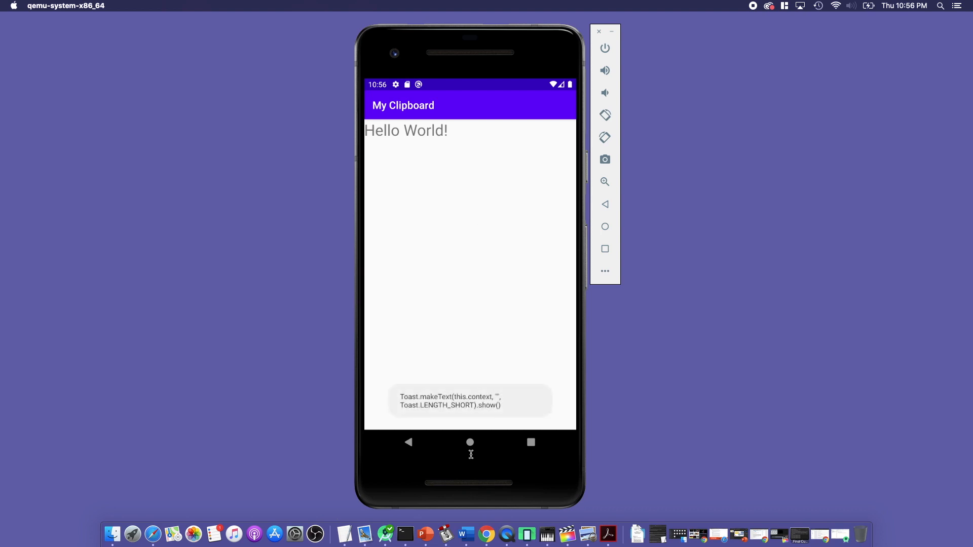
Send My Clipboard to the background from the Pixel 2 emulator home screen while toasts continue.
{"action": "left_click", "coordinate": [470, 442]}
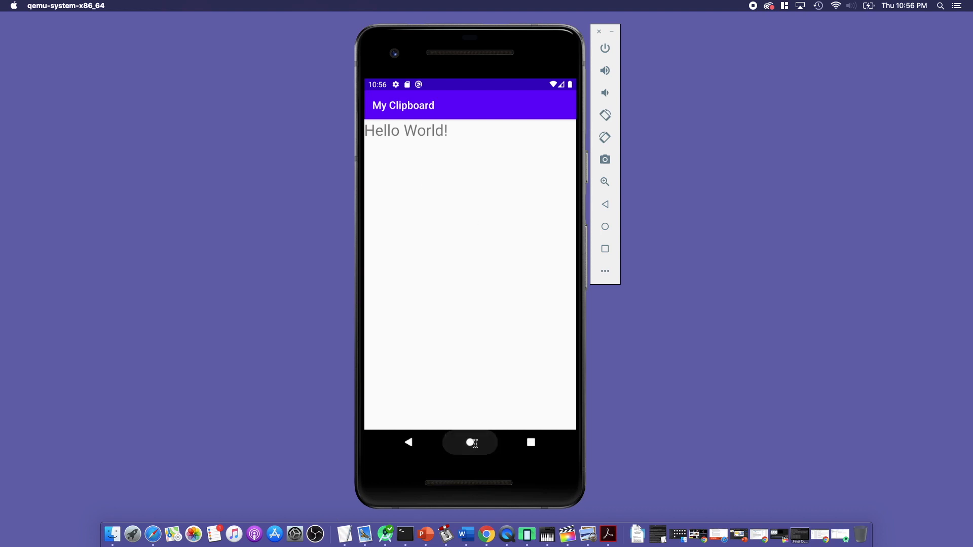
{"action": "left_click", "coordinate": [470, 442]}
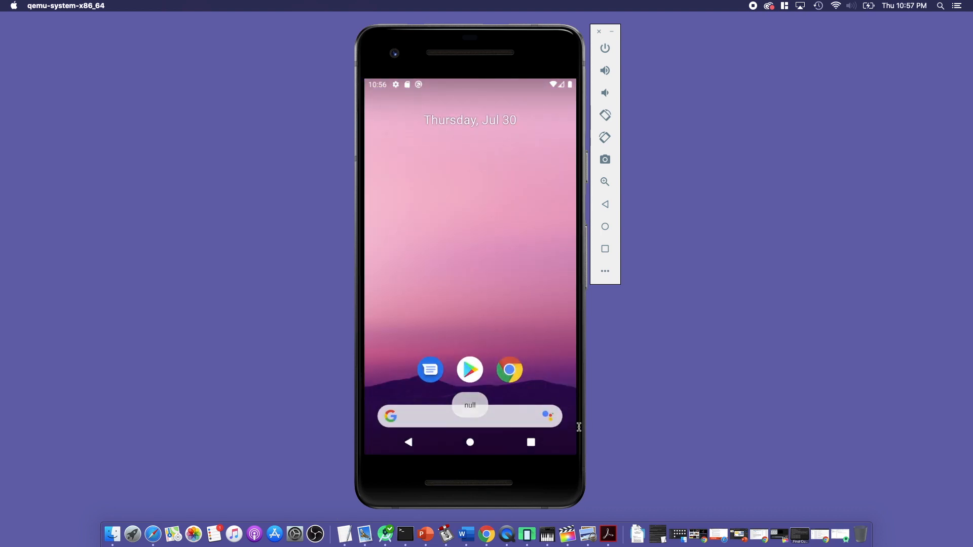